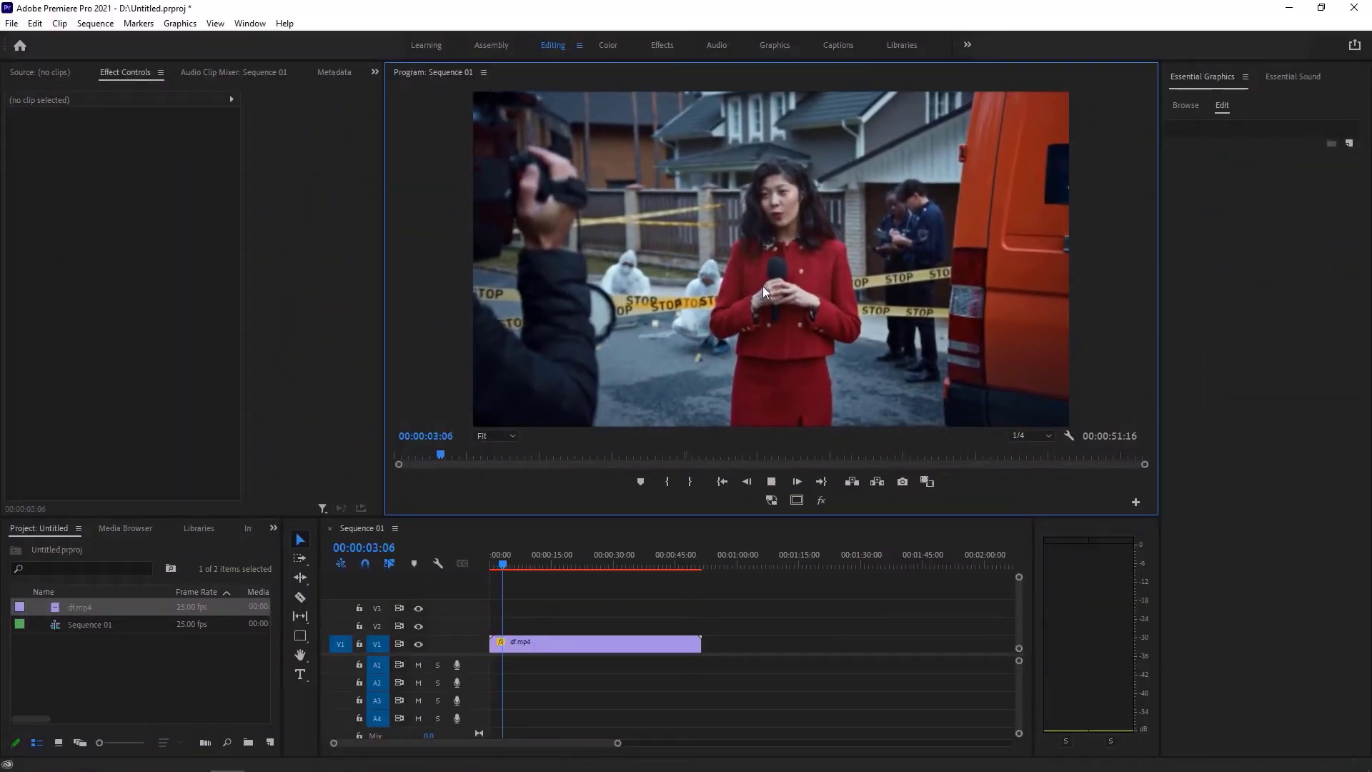
Step: Select the df.mp4 clip in the timeline to show its motion and opacity settings
left_click(771, 481)
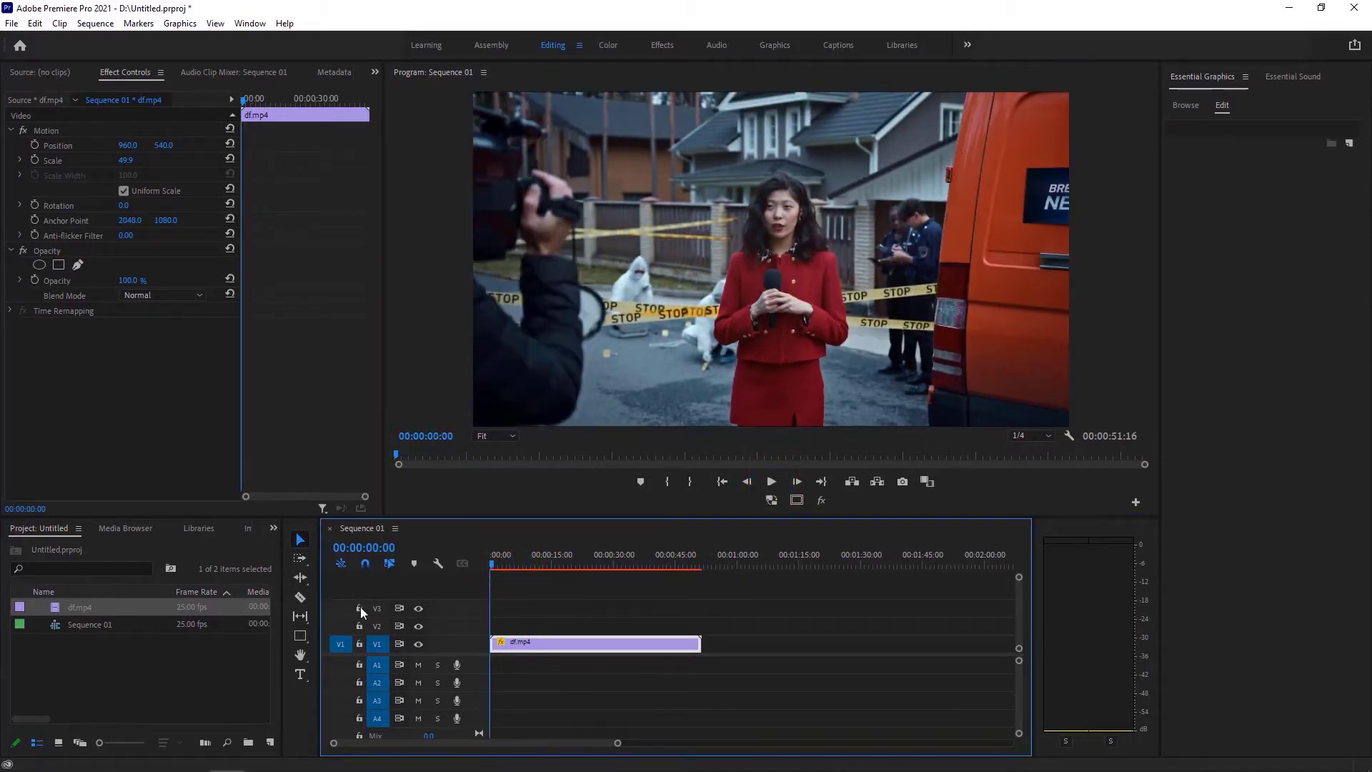
mouse_move(301, 635)
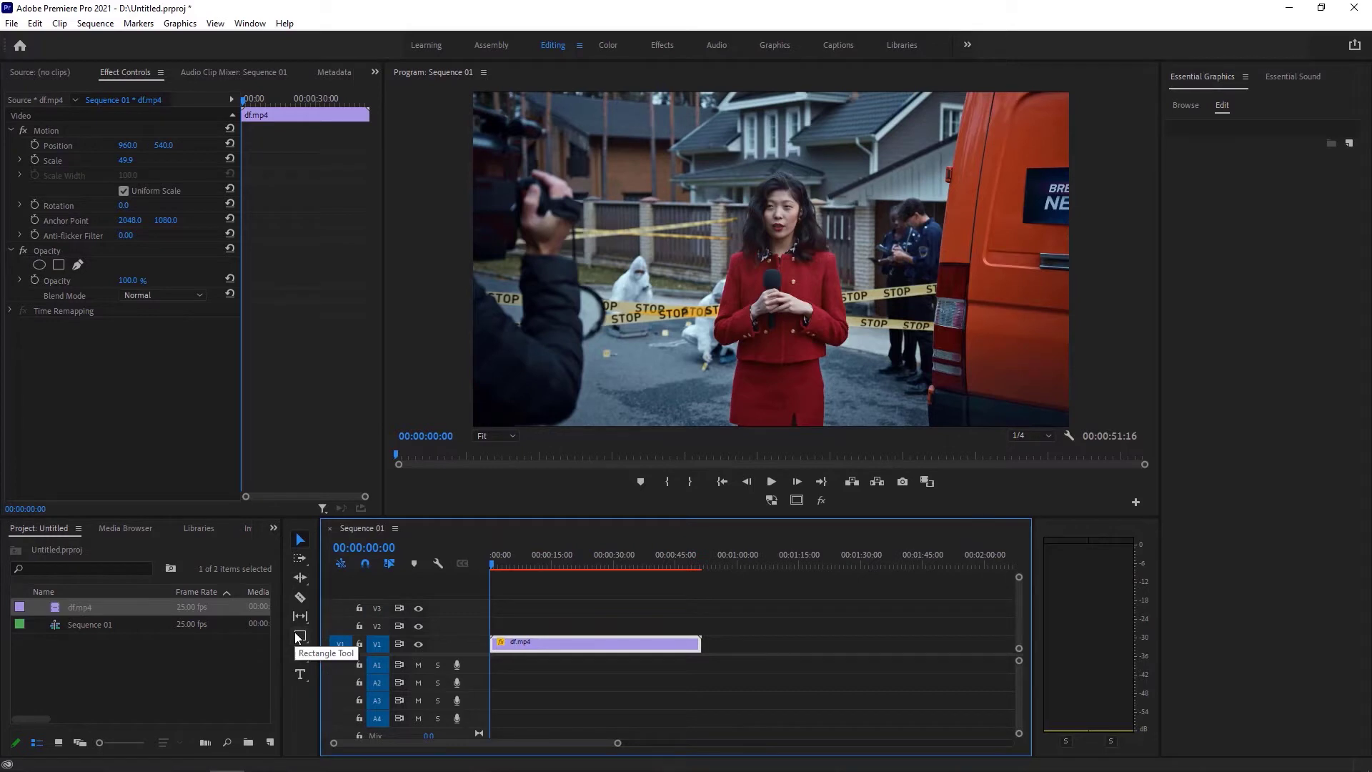
Step: Draw a red rectangle bar across the lower frame and drag its edge to make it taller
left_click(300, 632)
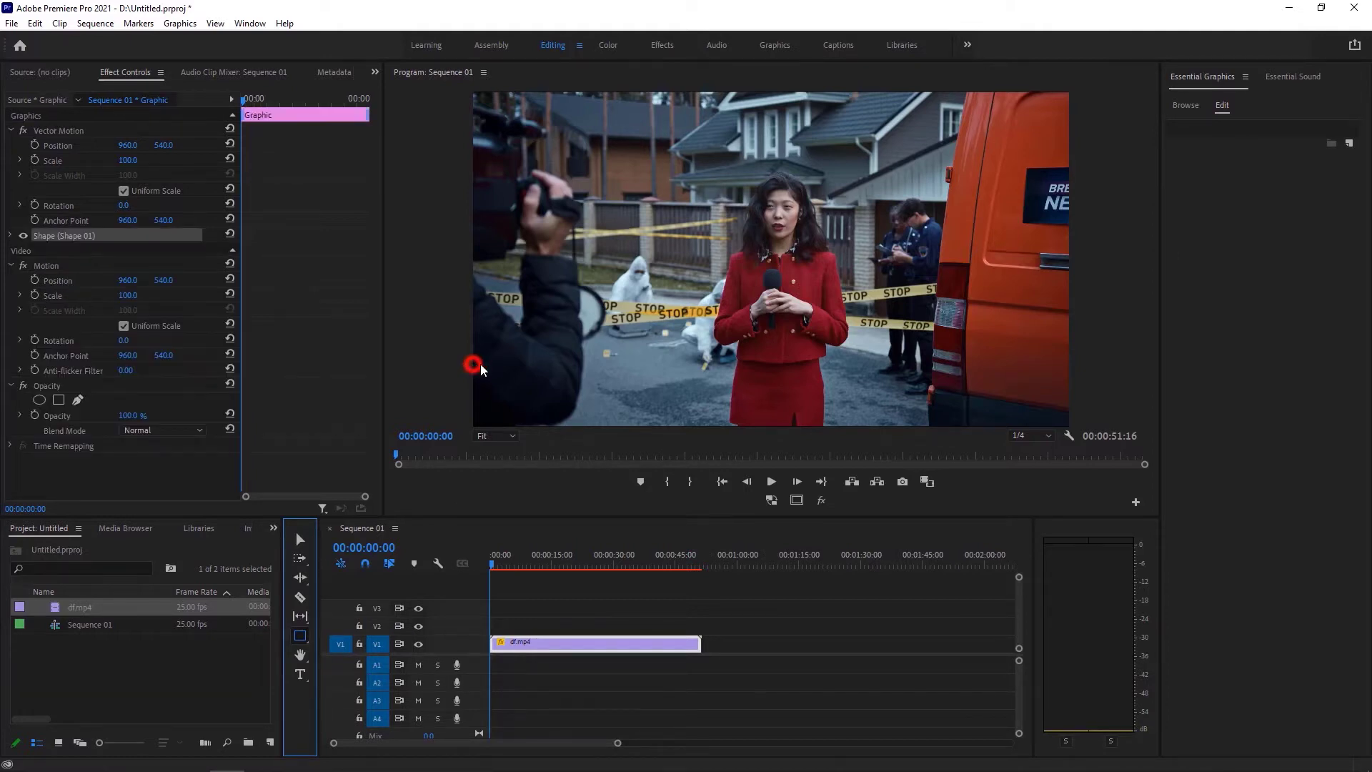
left_click_drag(472, 365, 1072, 370)
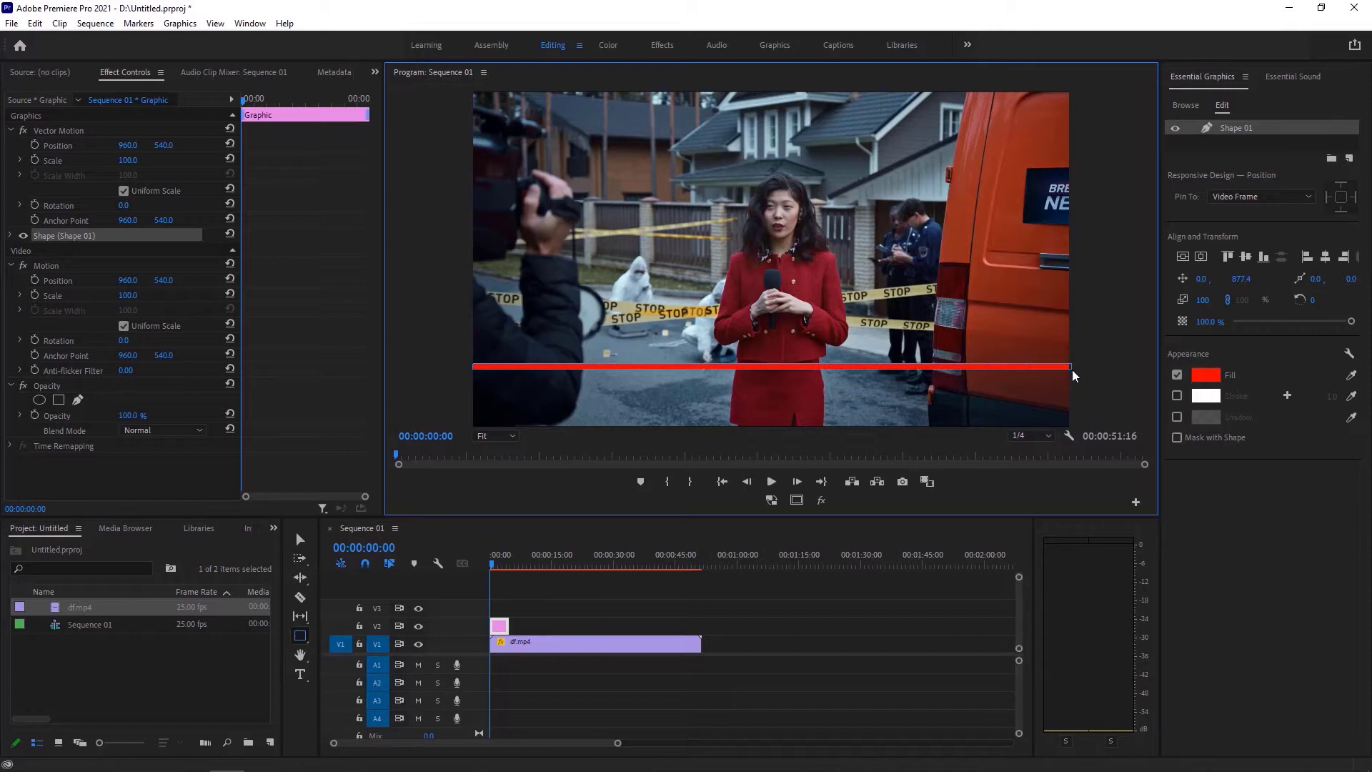
left_click_drag(1071, 367, 1071, 402)
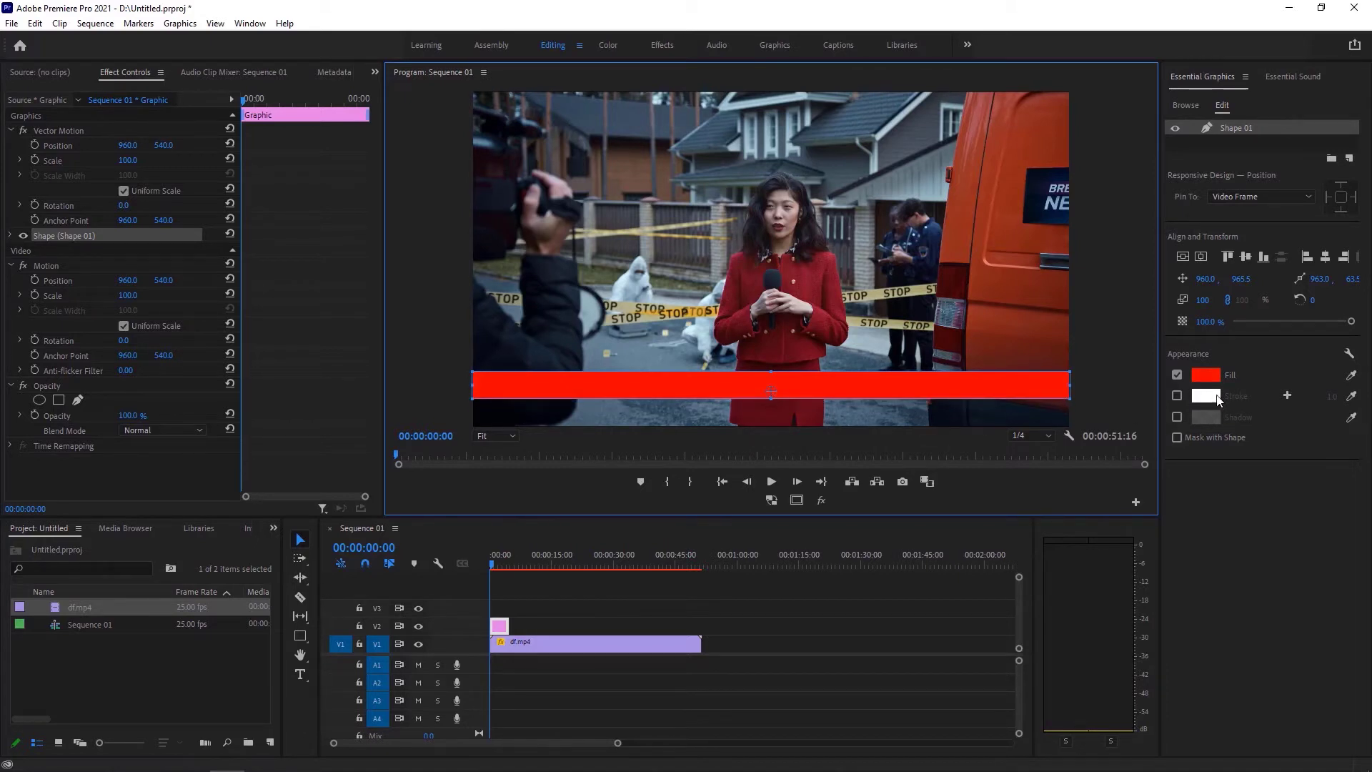
Step: Give the bar a red fill at about 60% opacity
left_click(1205, 375)
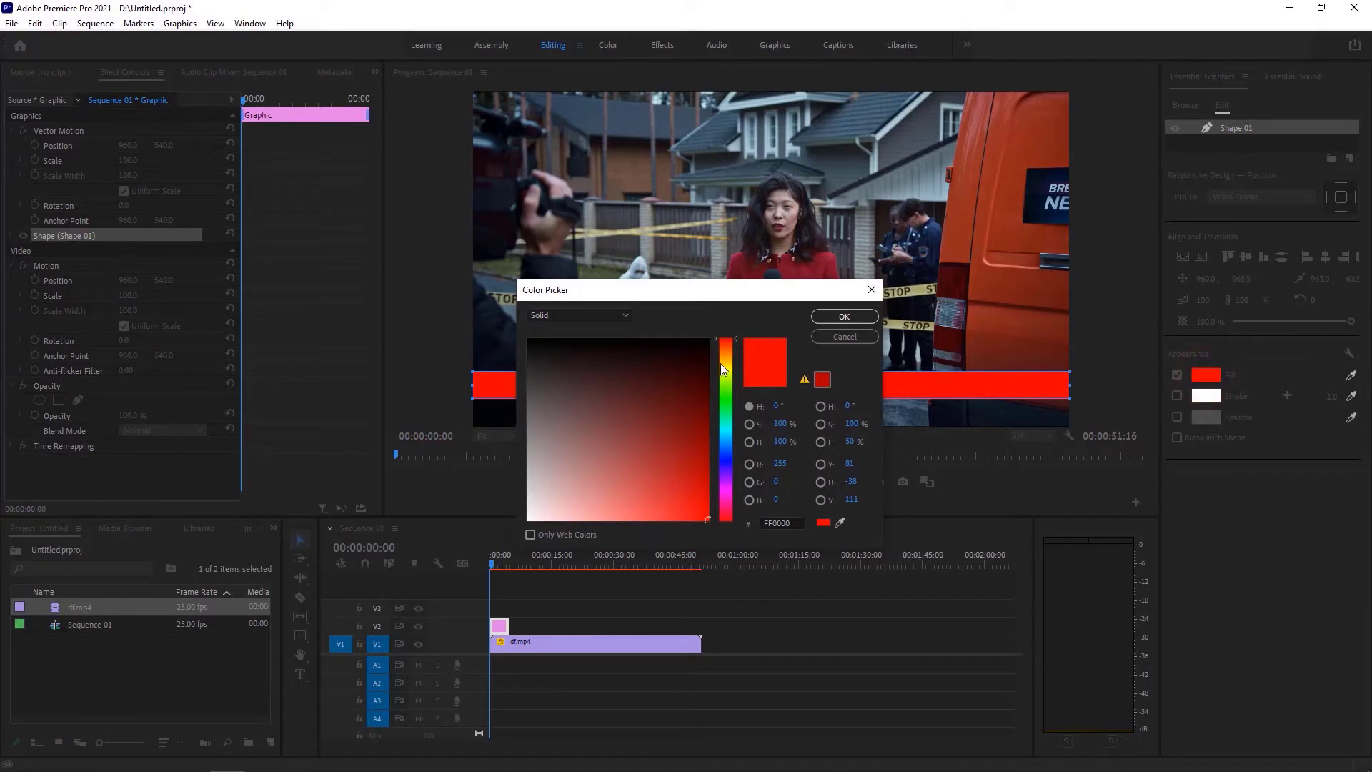
left_click(842, 316)
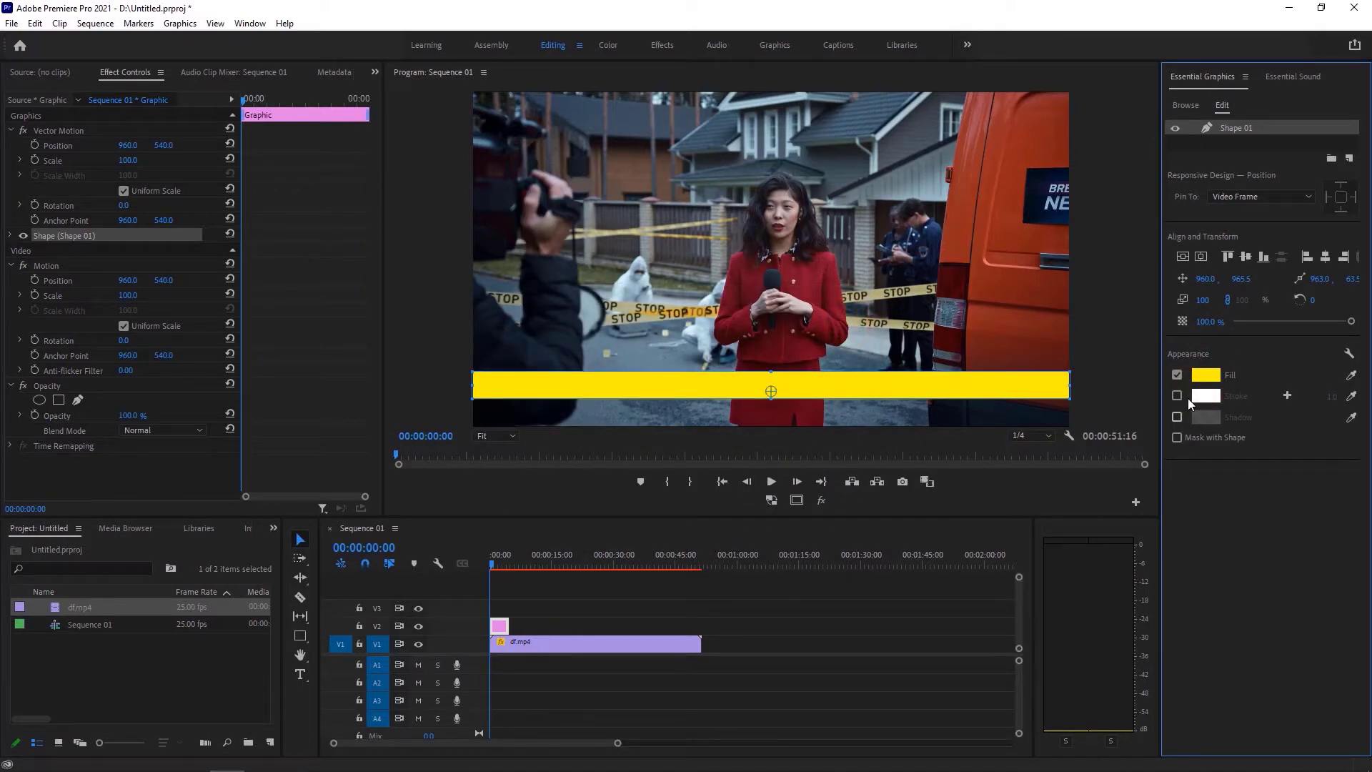
left_click_drag(1351, 323, 1346, 322)
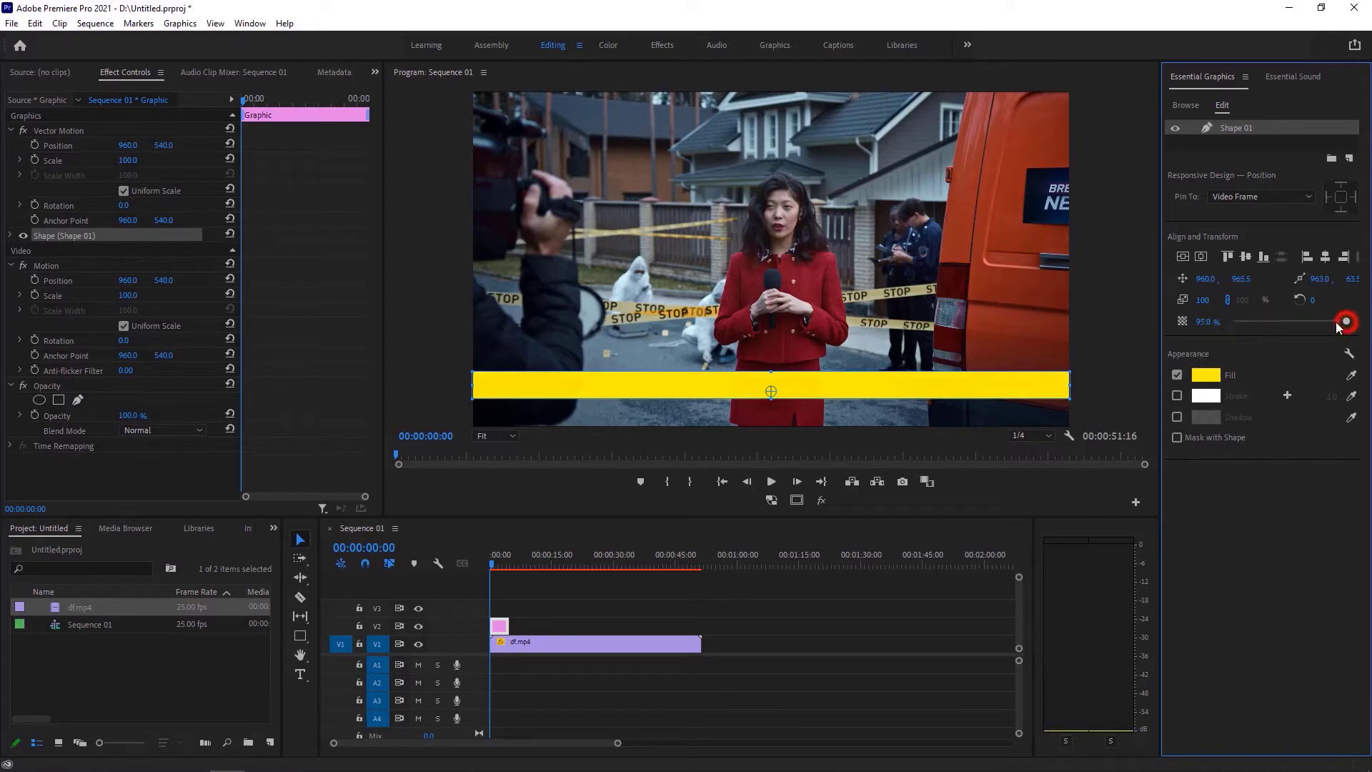
left_click_drag(1346, 322, 1298, 322)
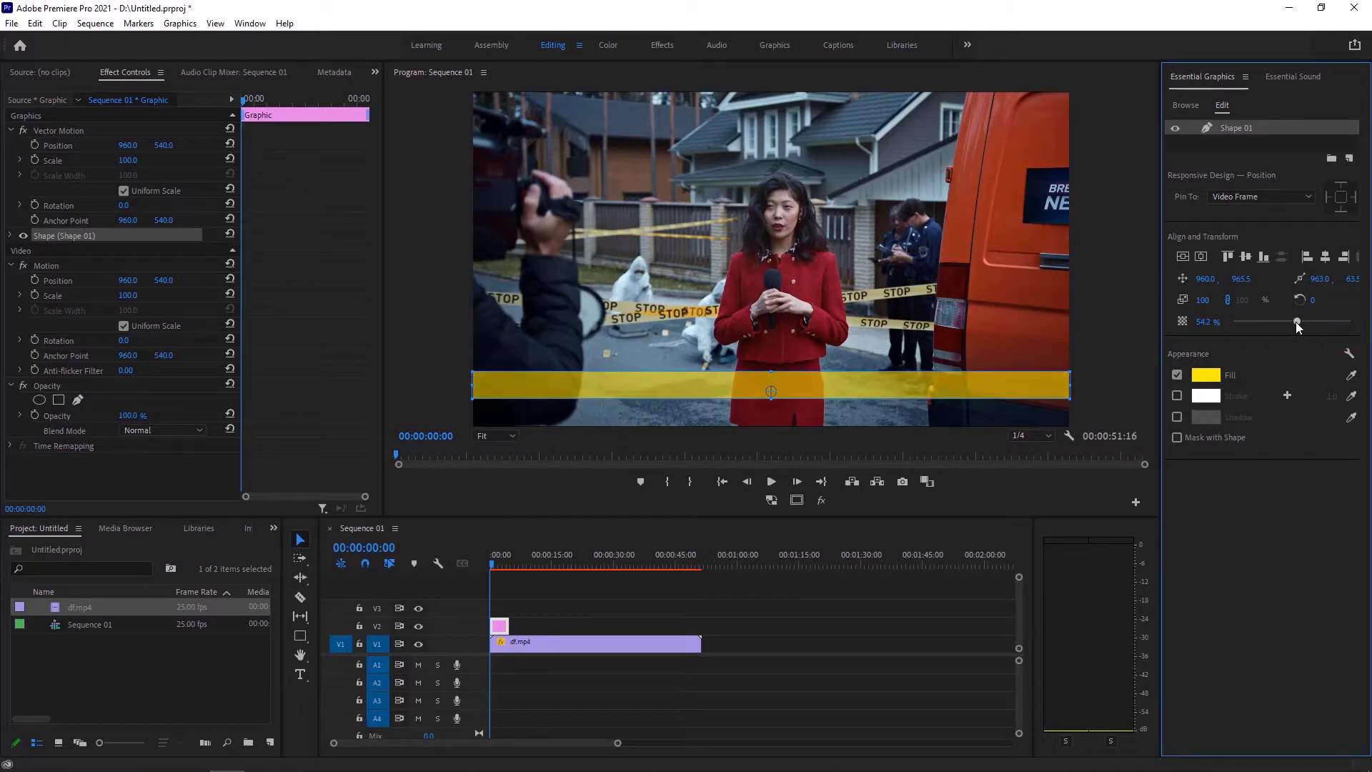
left_click_drag(1298, 322, 1304, 322)
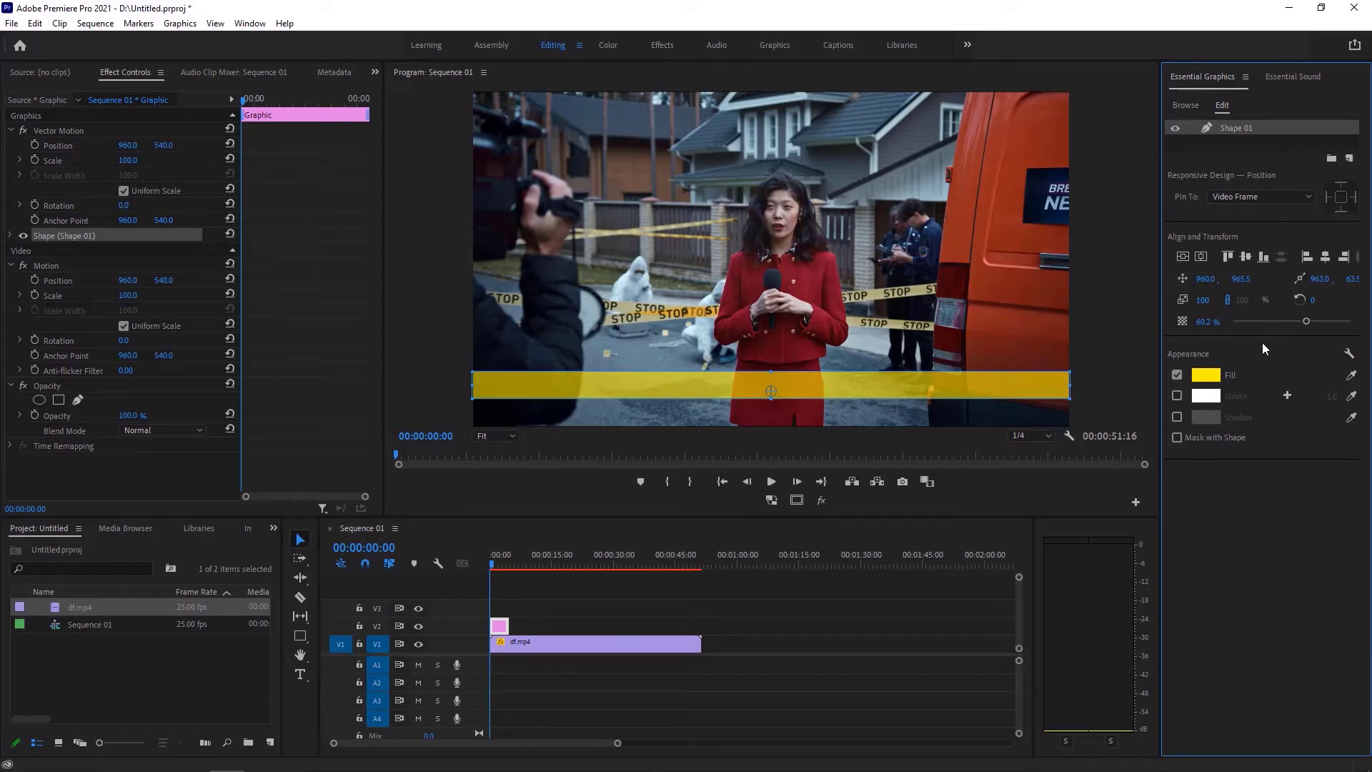
left_click(1211, 375)
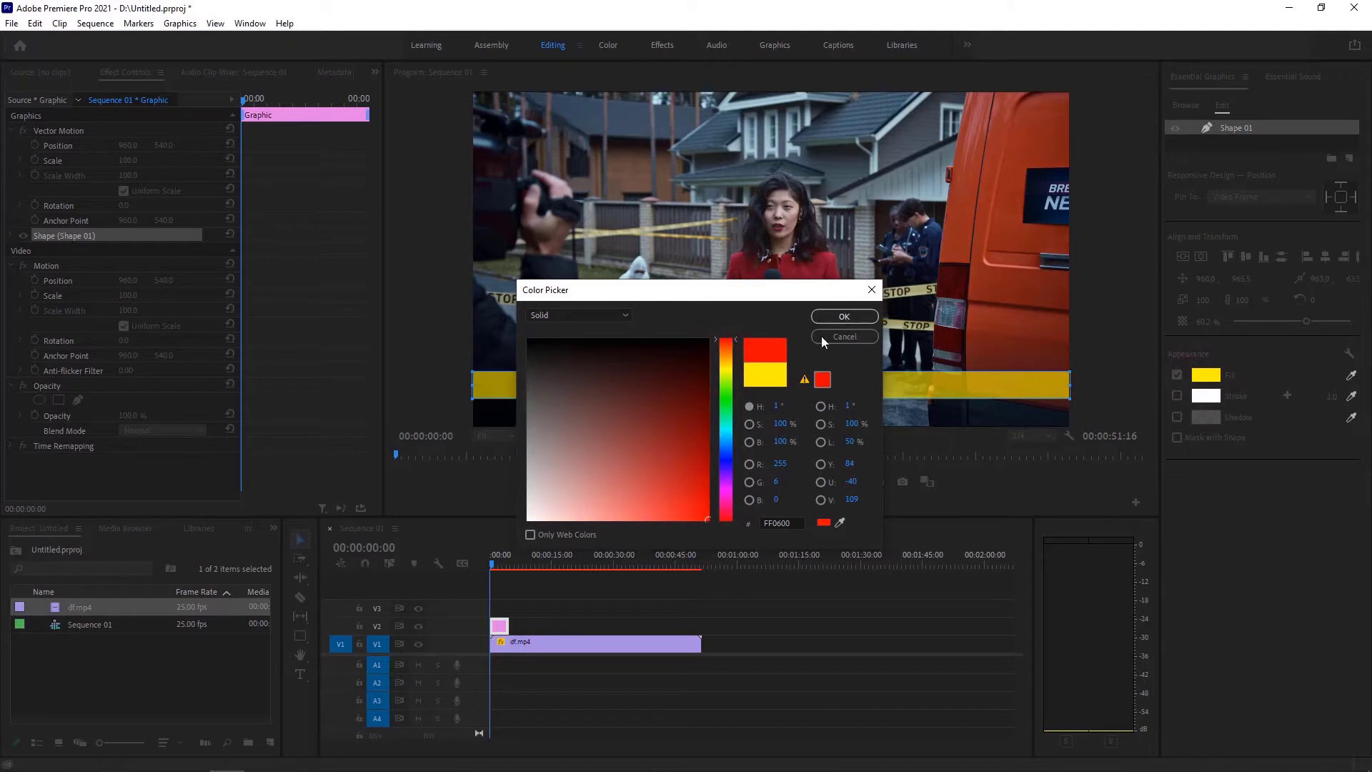
left_click(842, 316)
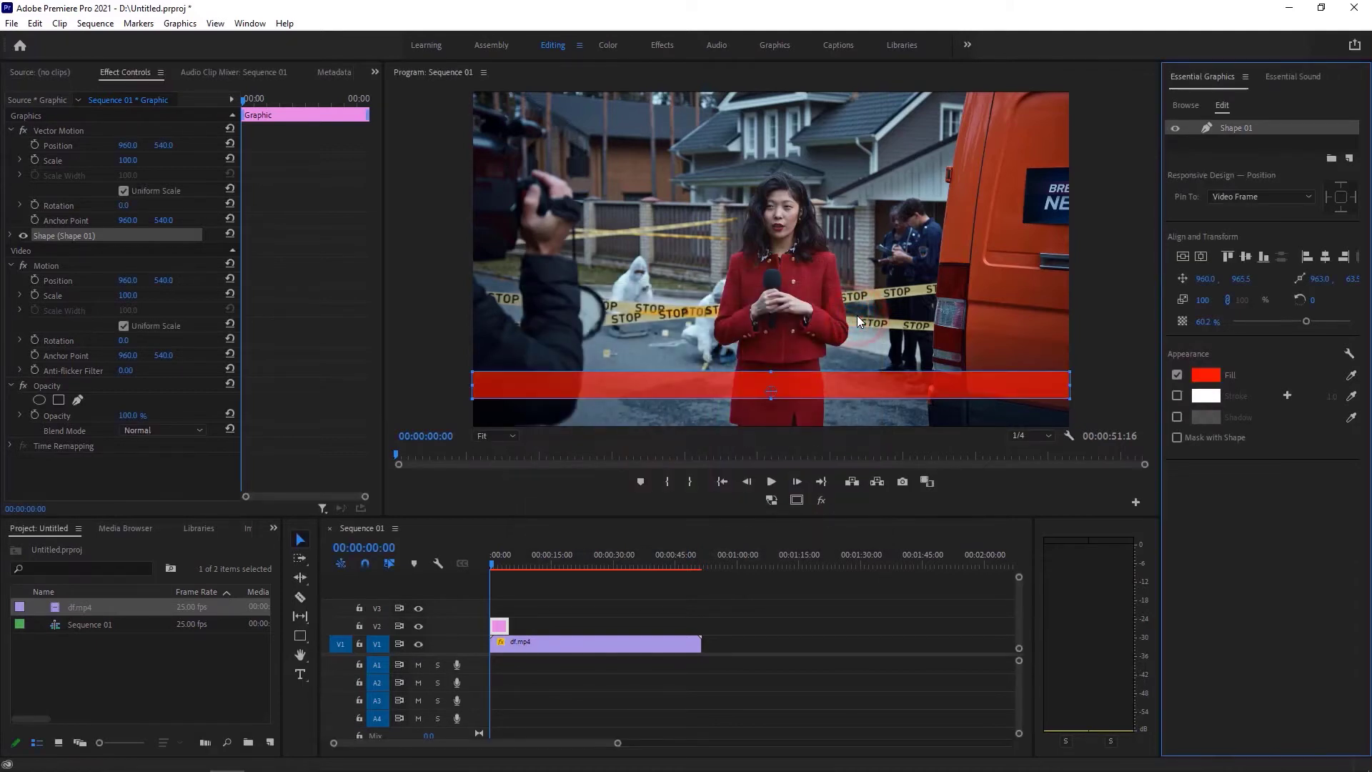
mouse_move(812, 391)
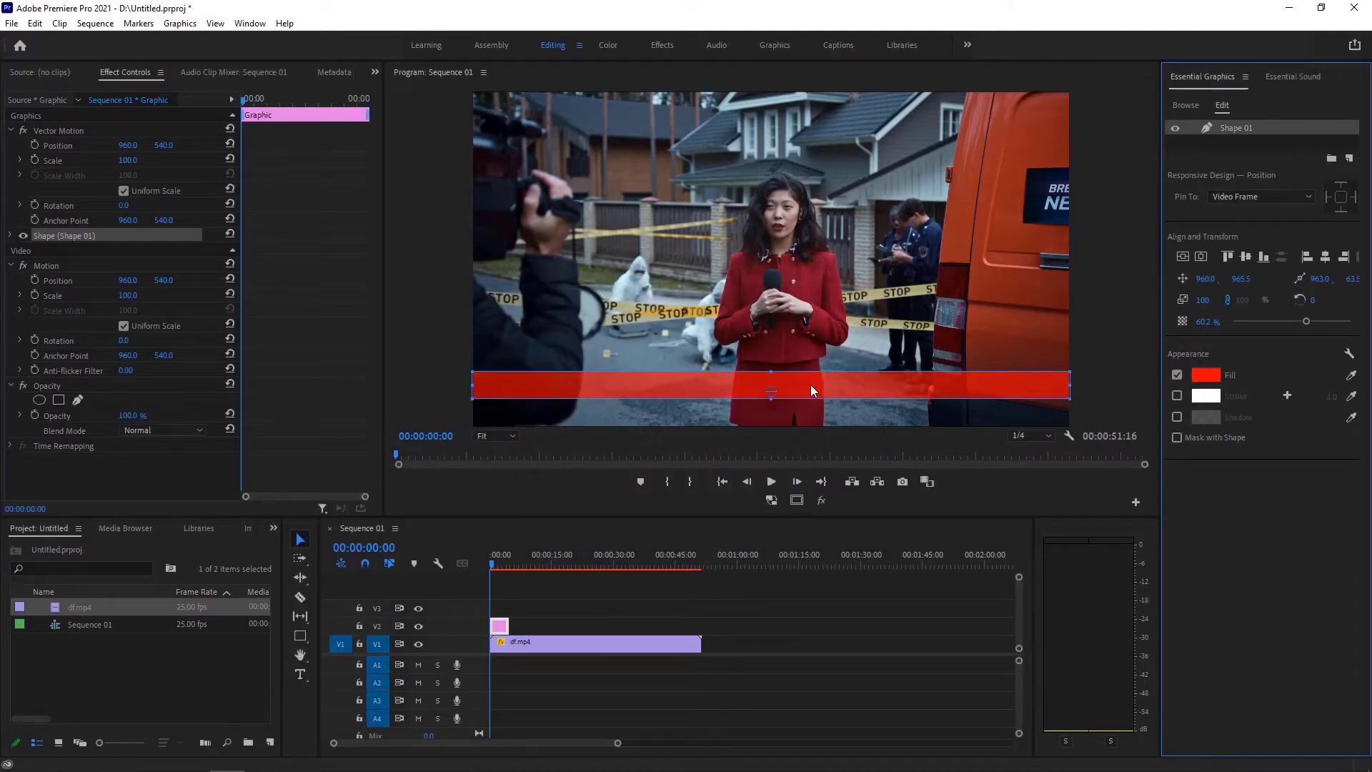
mouse_move(201, 261)
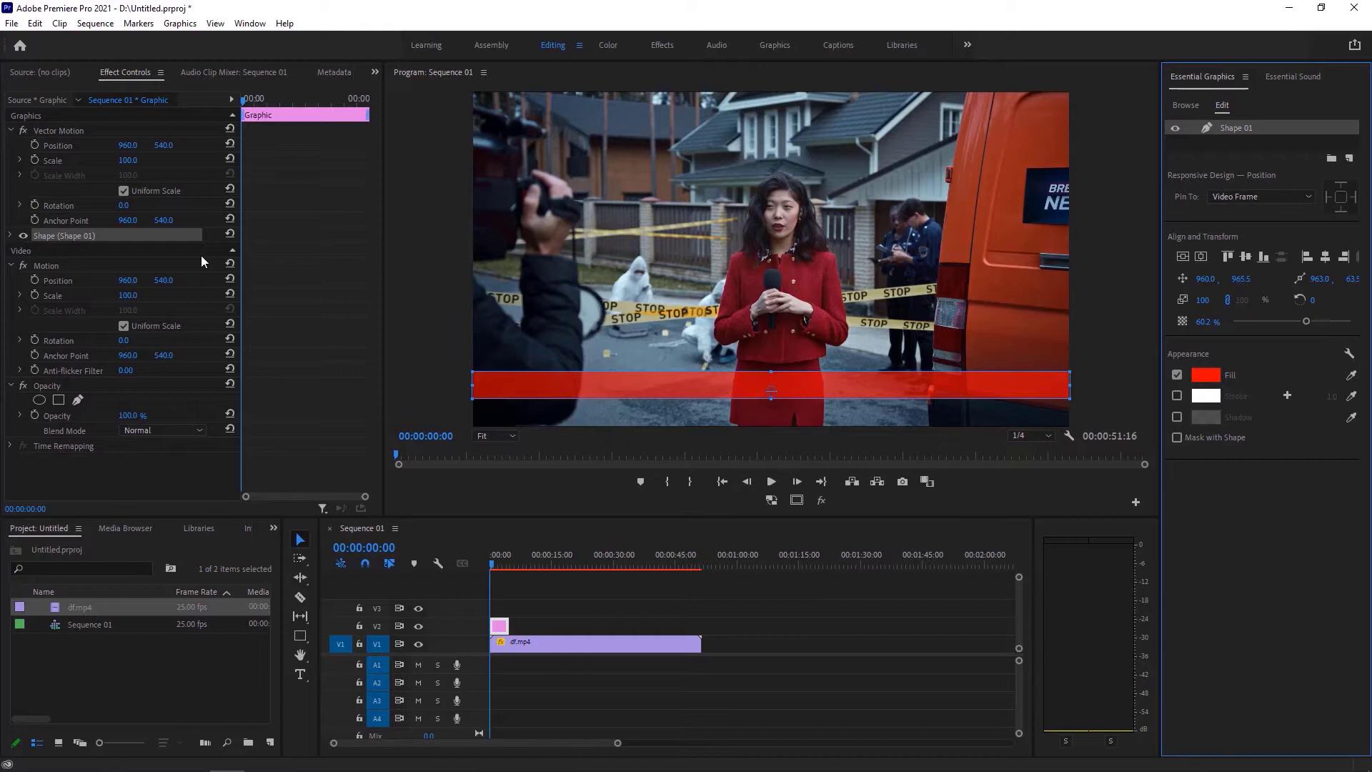
mouse_move(13, 23)
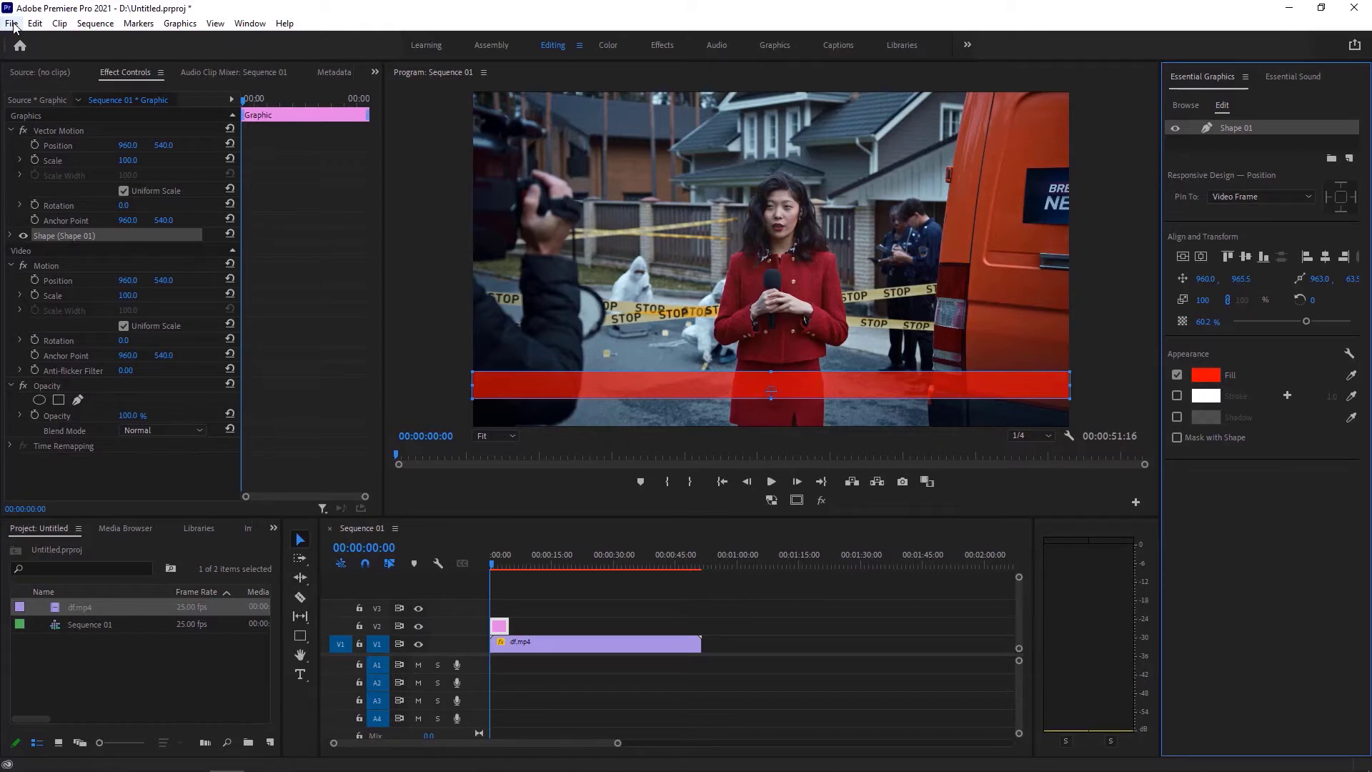
Step: Create a 1920×1080 legacy title named Title 03 from the File menu
left_click(11, 23)
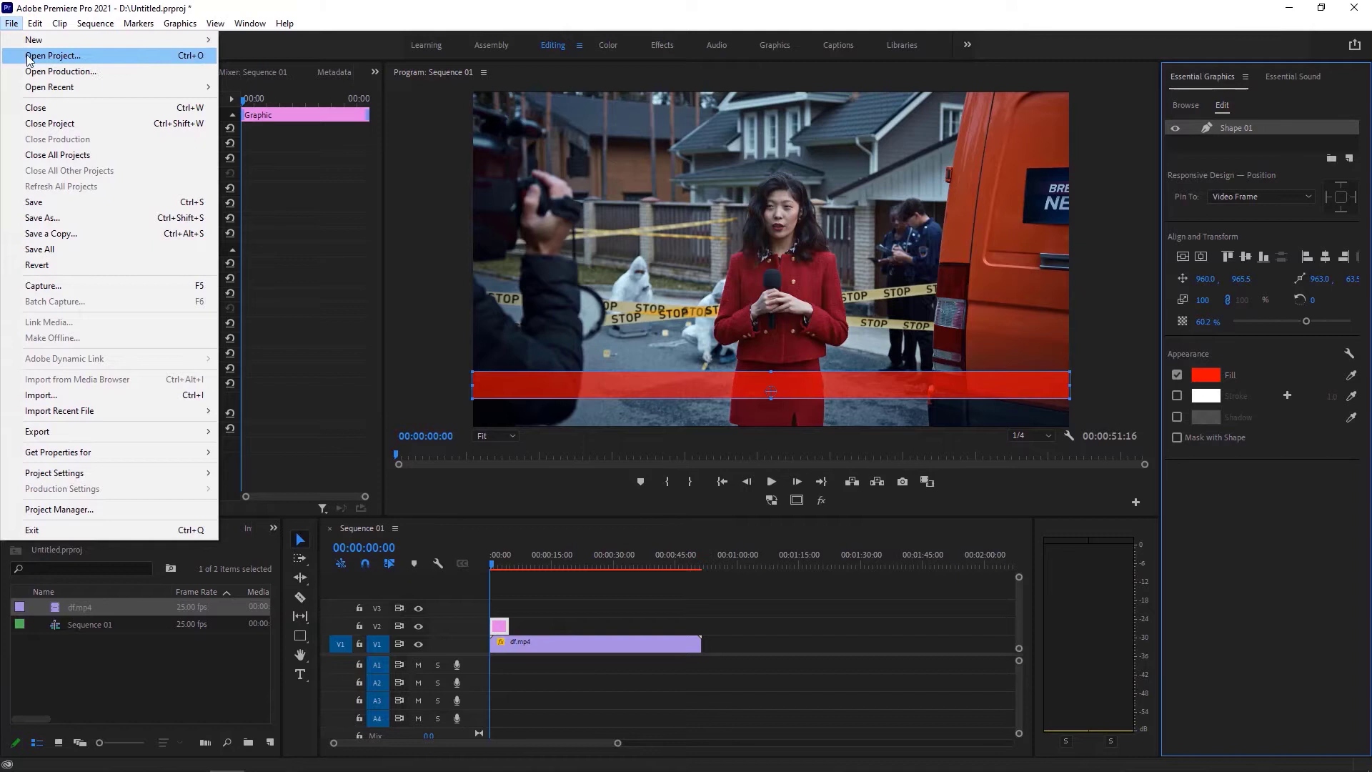
mouse_move(33, 39)
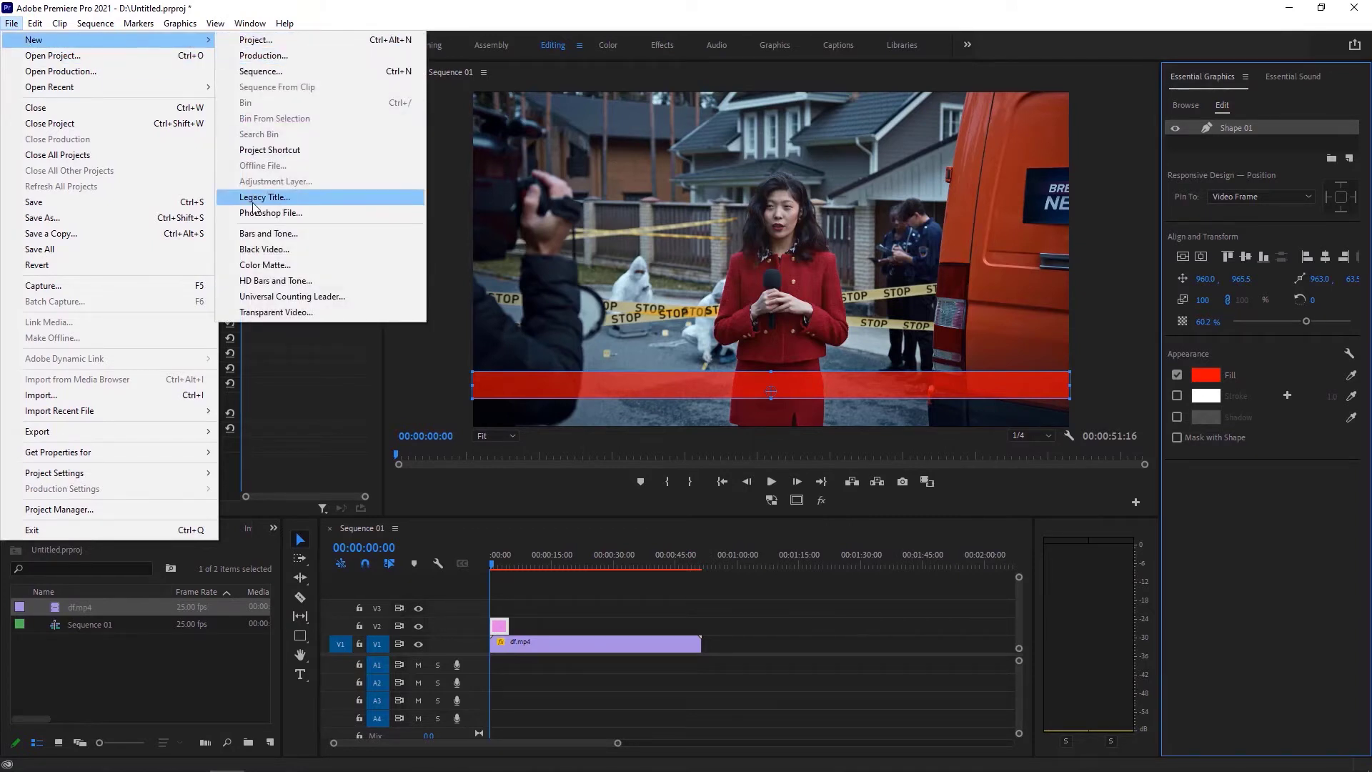
left_click(266, 197)
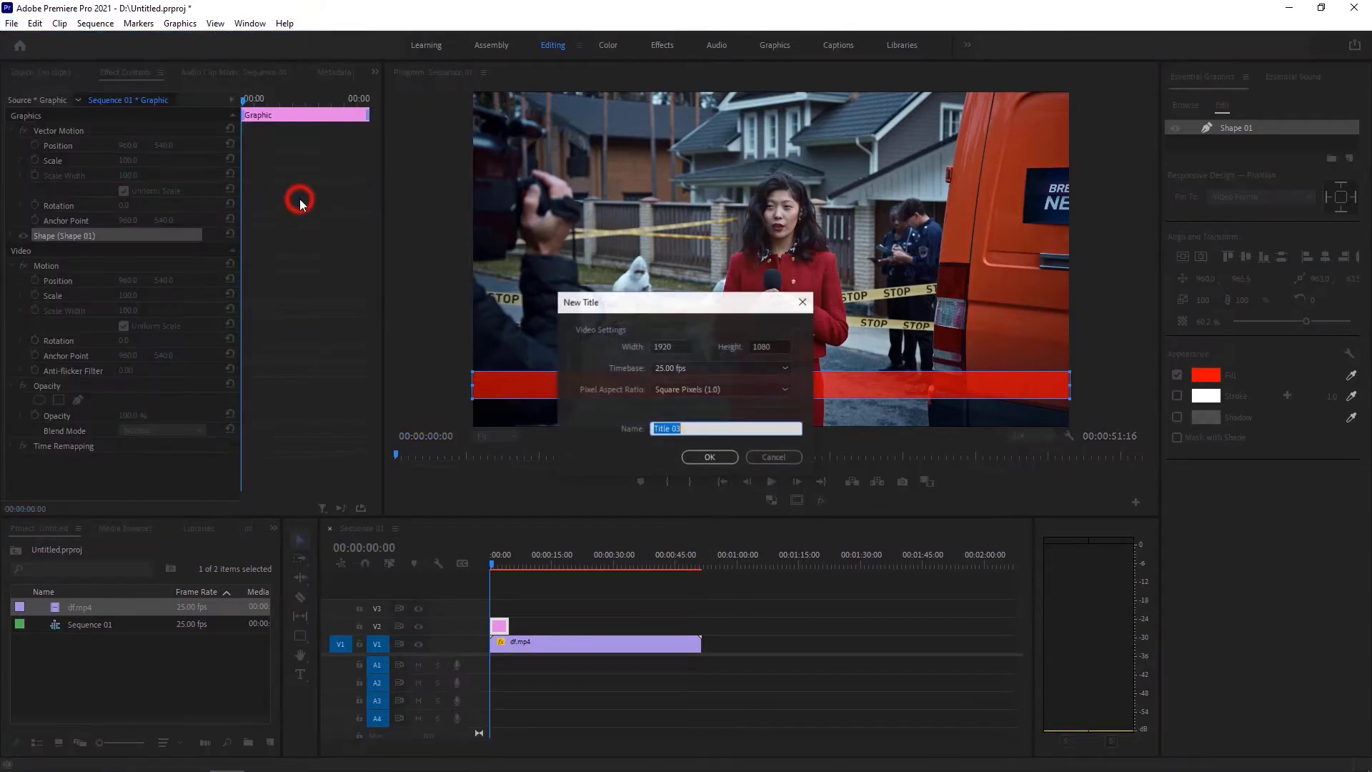
mouse_move(787, 362)
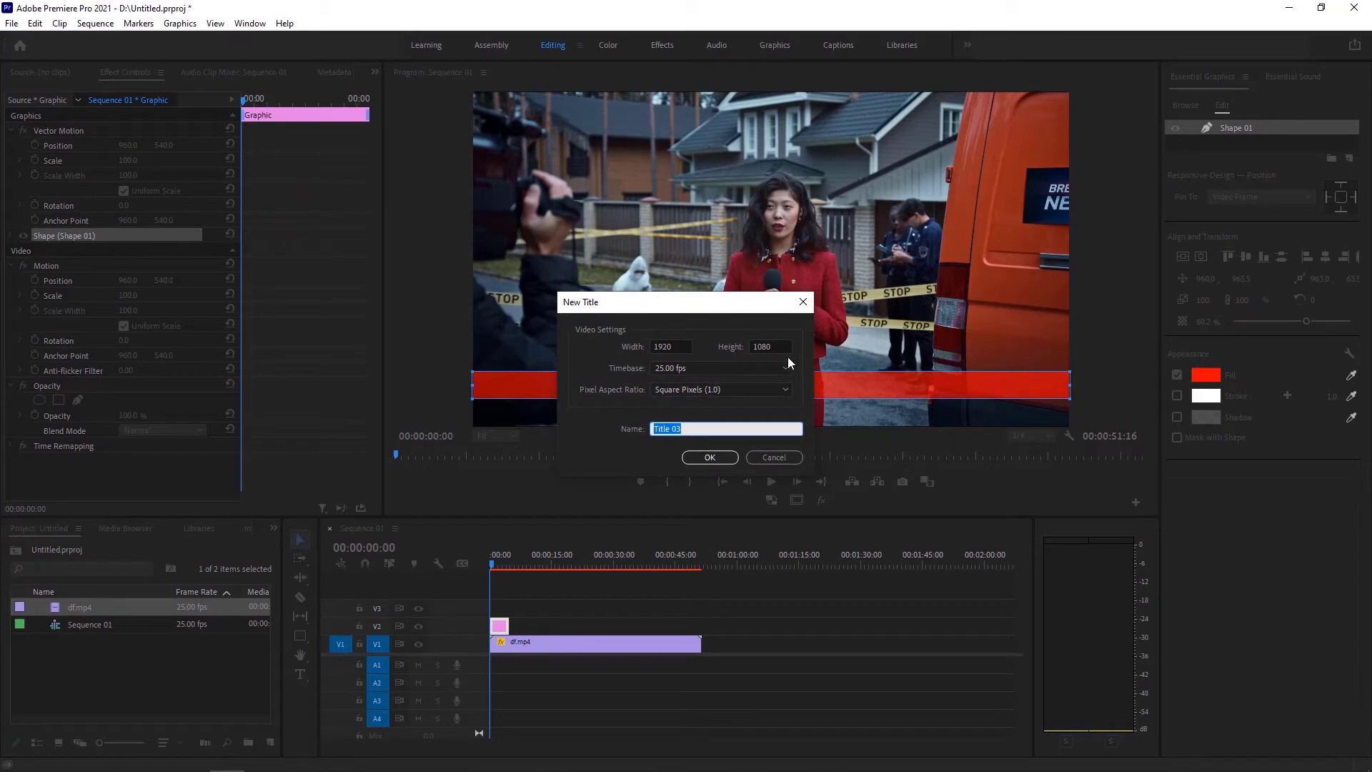
mouse_move(705, 447)
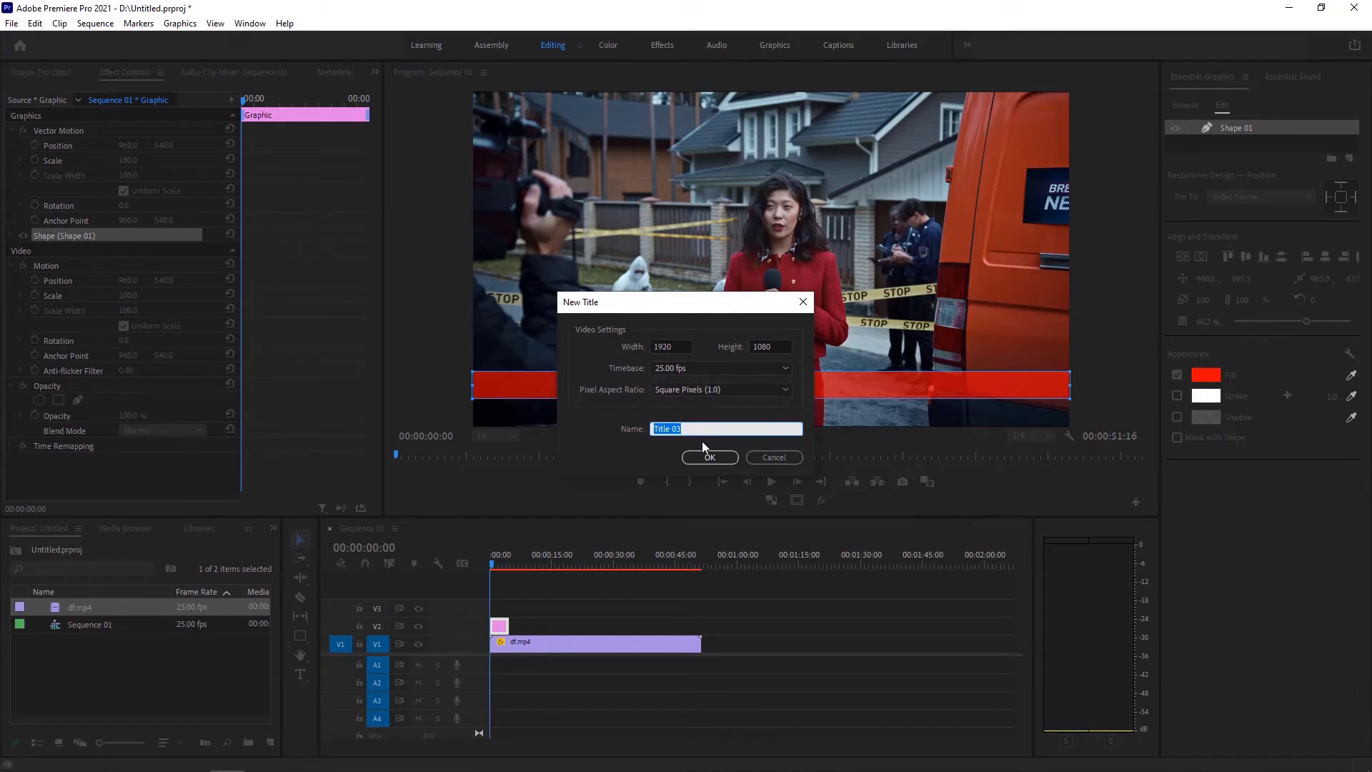
left_click(709, 457)
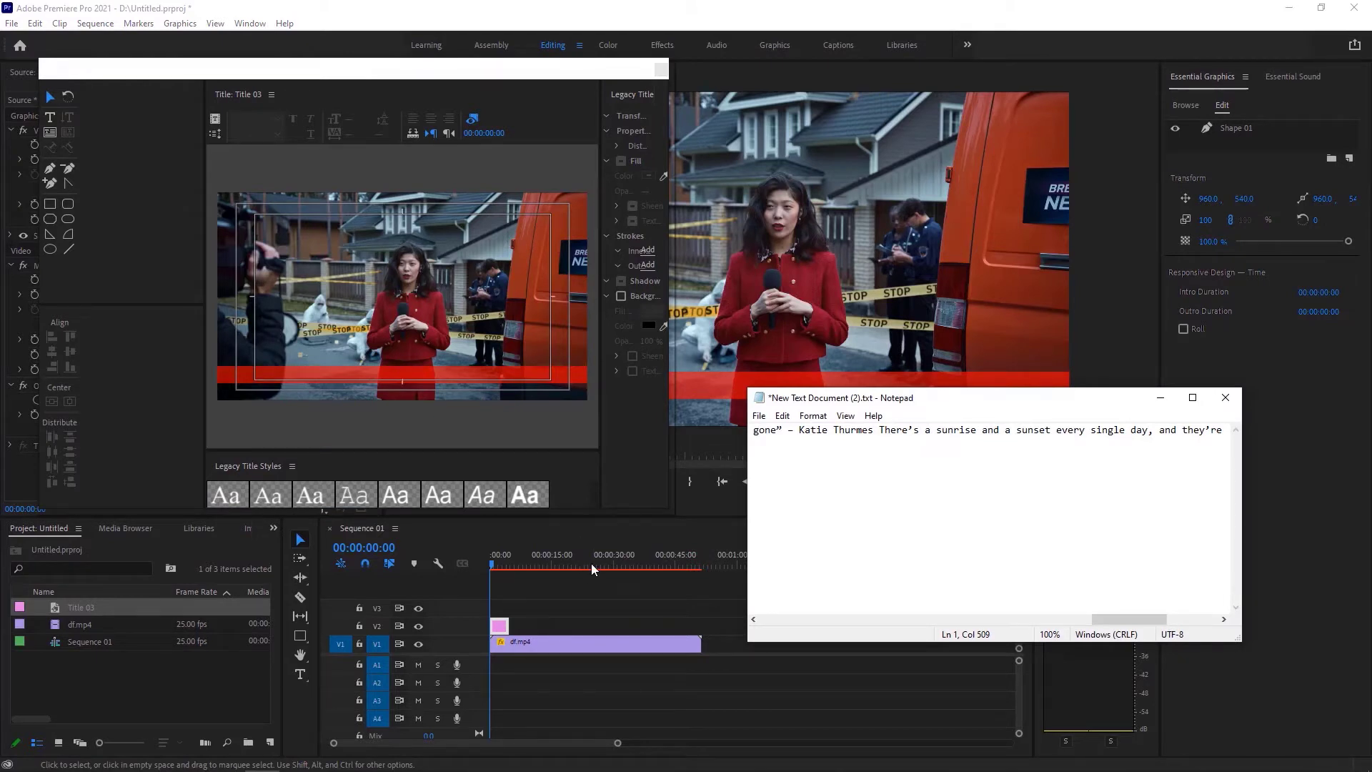
Step: Copy the quote text from Notepad and start a text box on the red bar
left_click(956, 429)
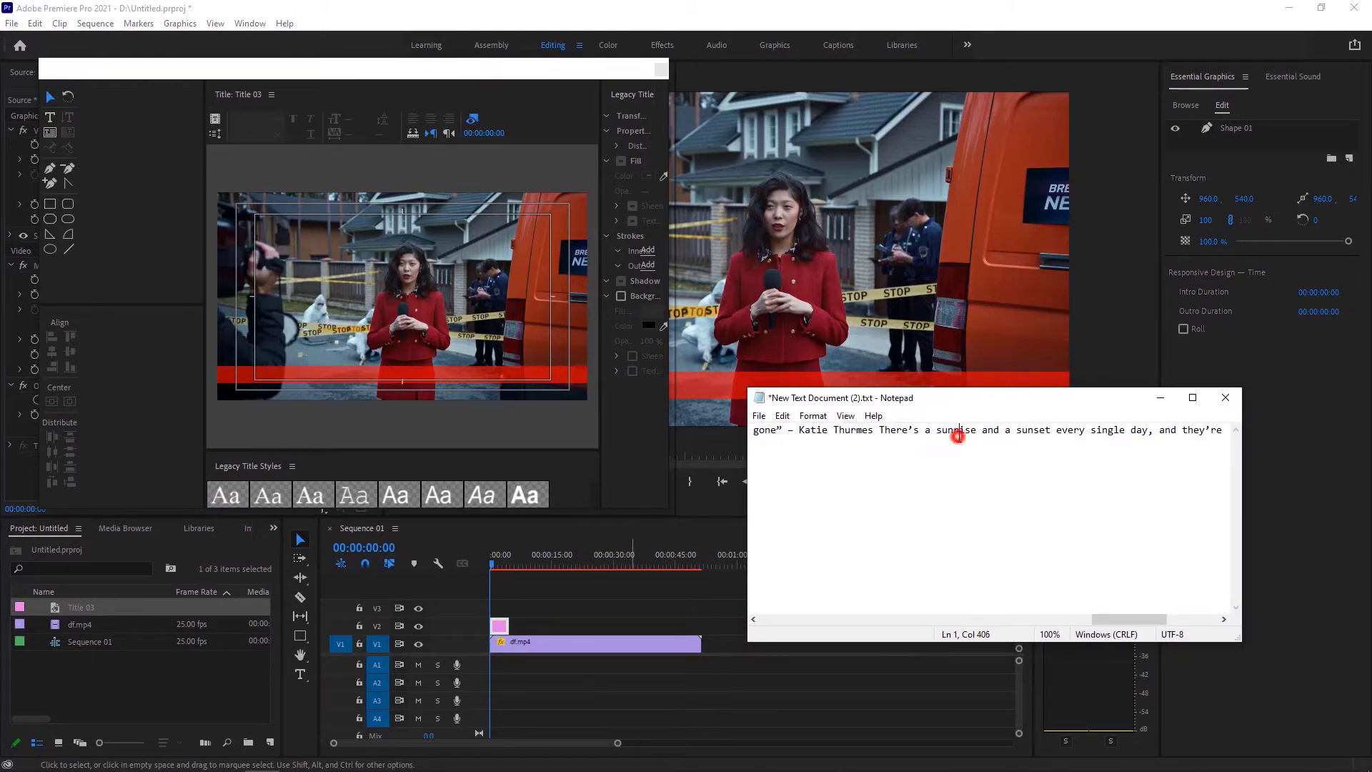
double_click(958, 430)
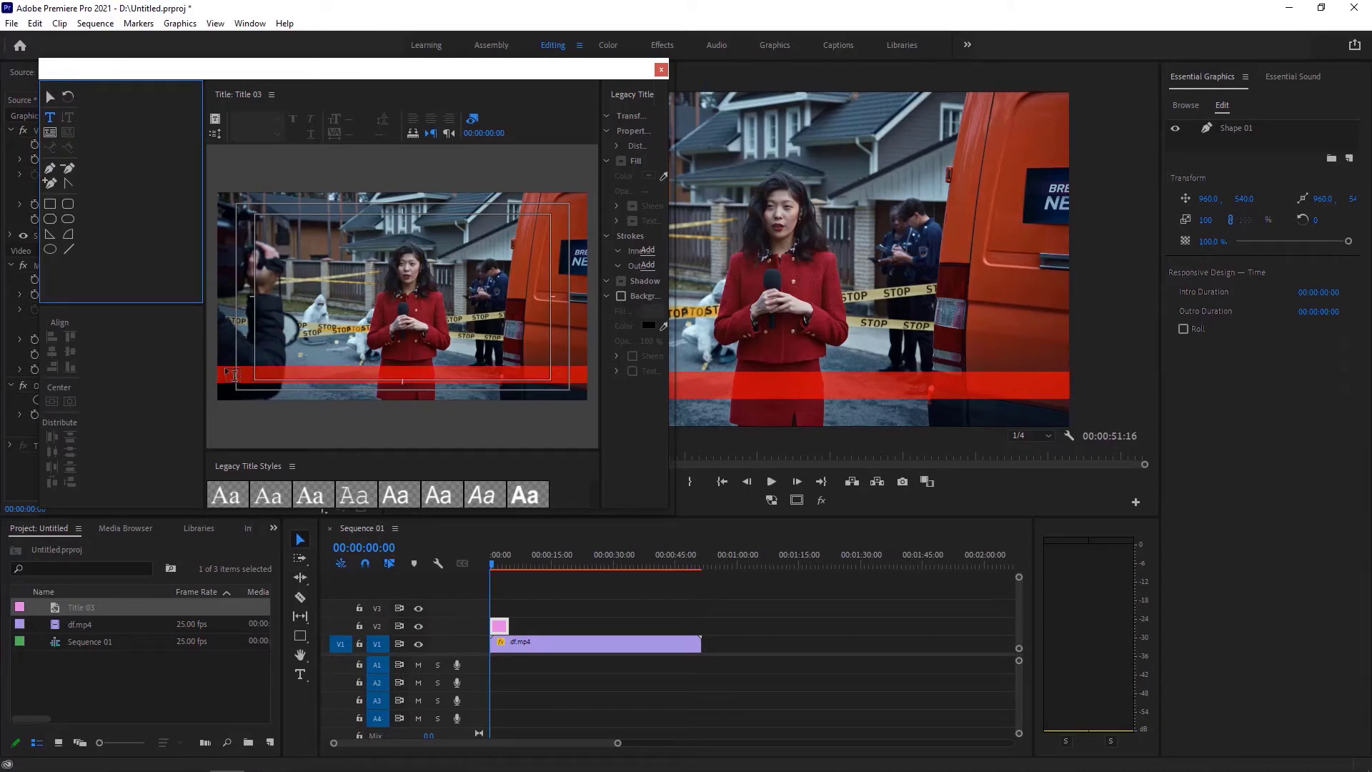
left_click(230, 368)
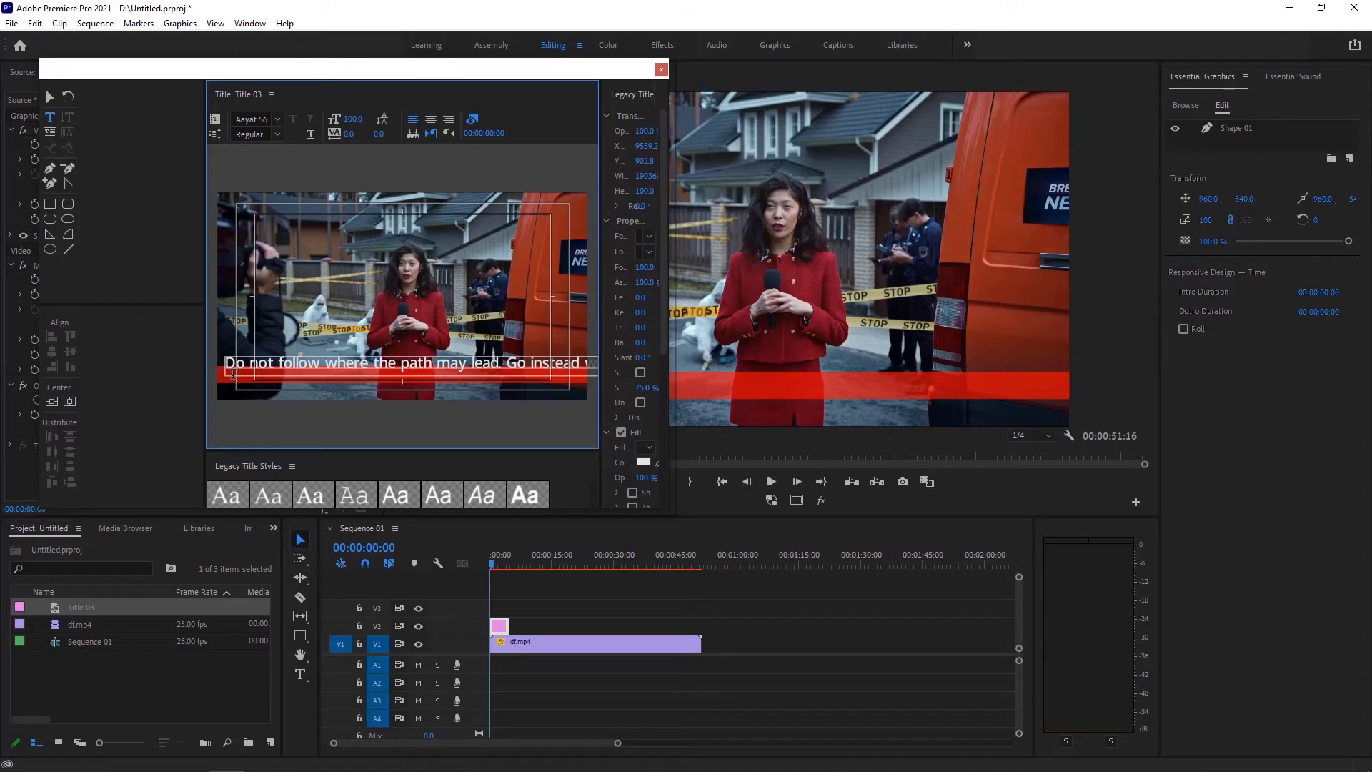
mouse_move(172, 291)
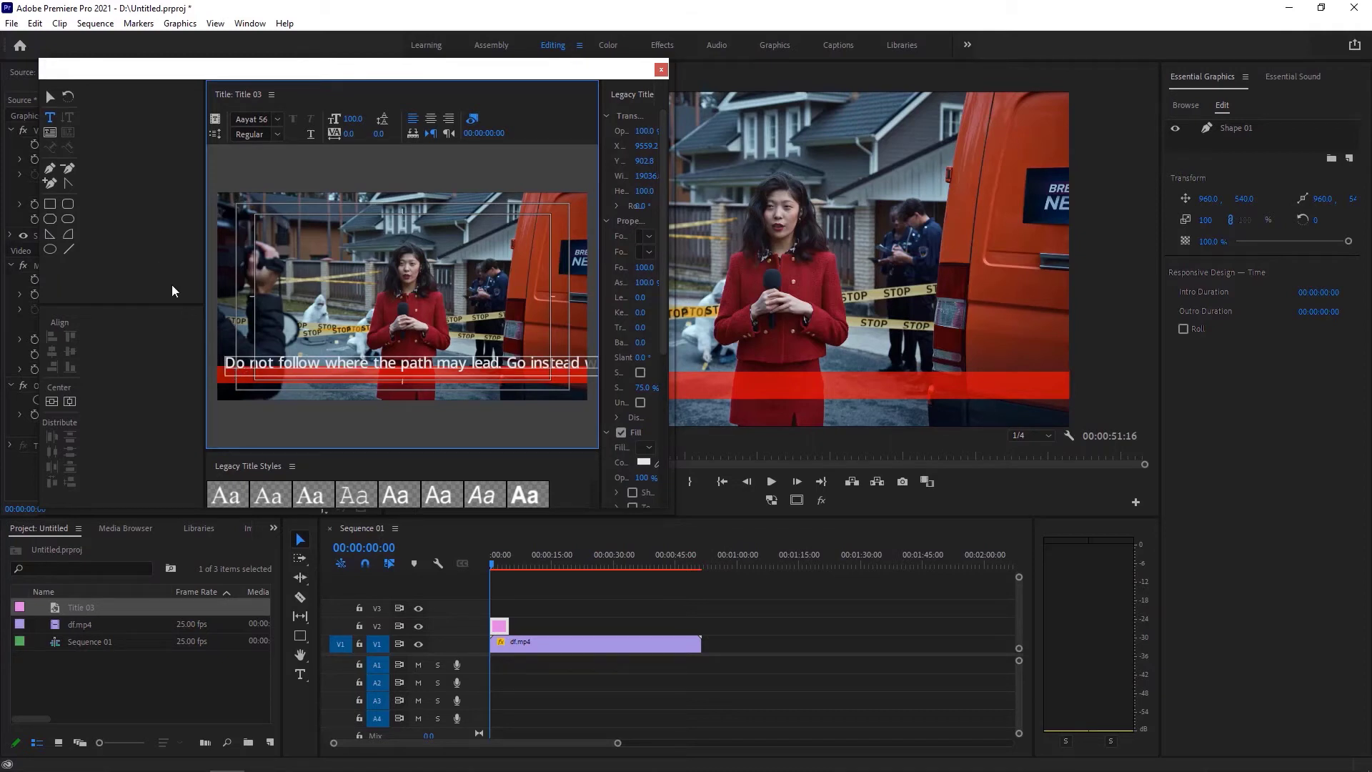
mouse_move(55, 99)
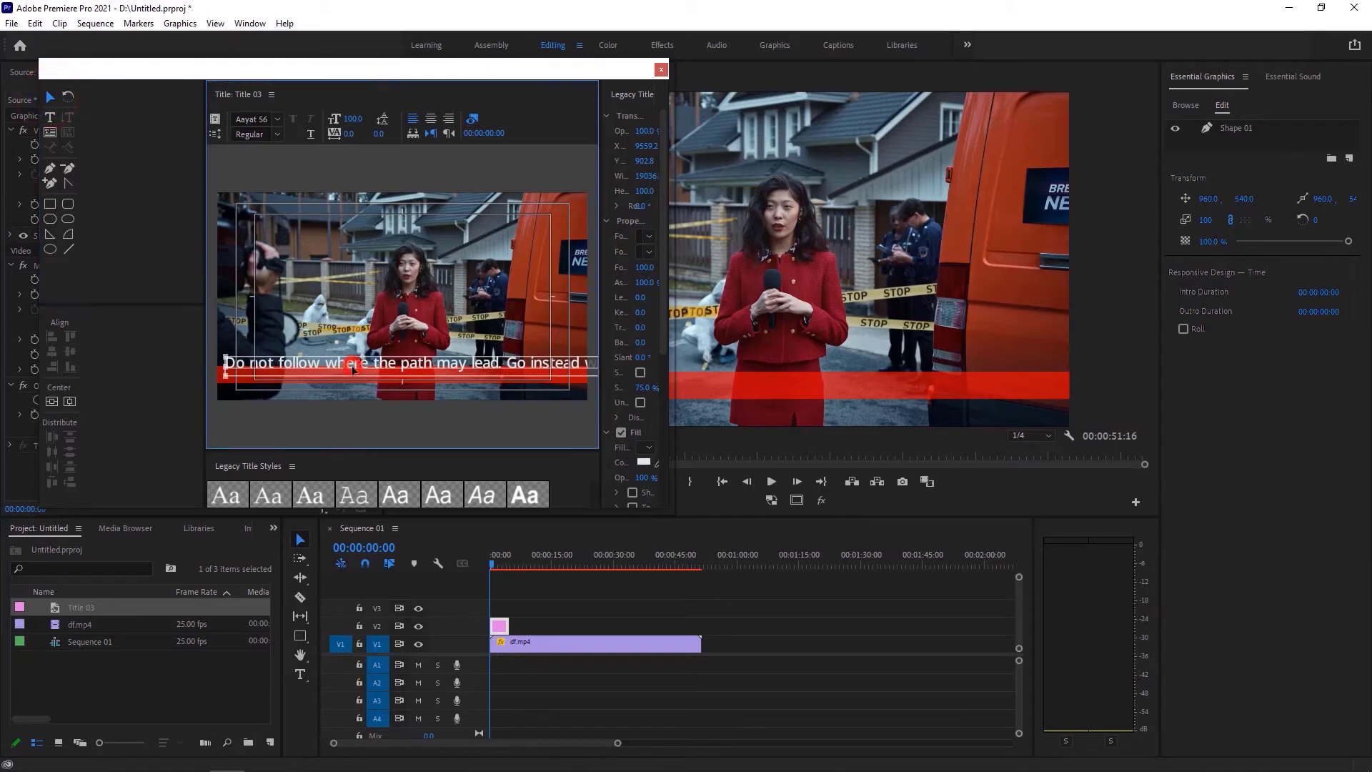
Step: Position the text over the red bar, colour it white and add a drop shadow
left_click_drag(394, 363, 393, 375)
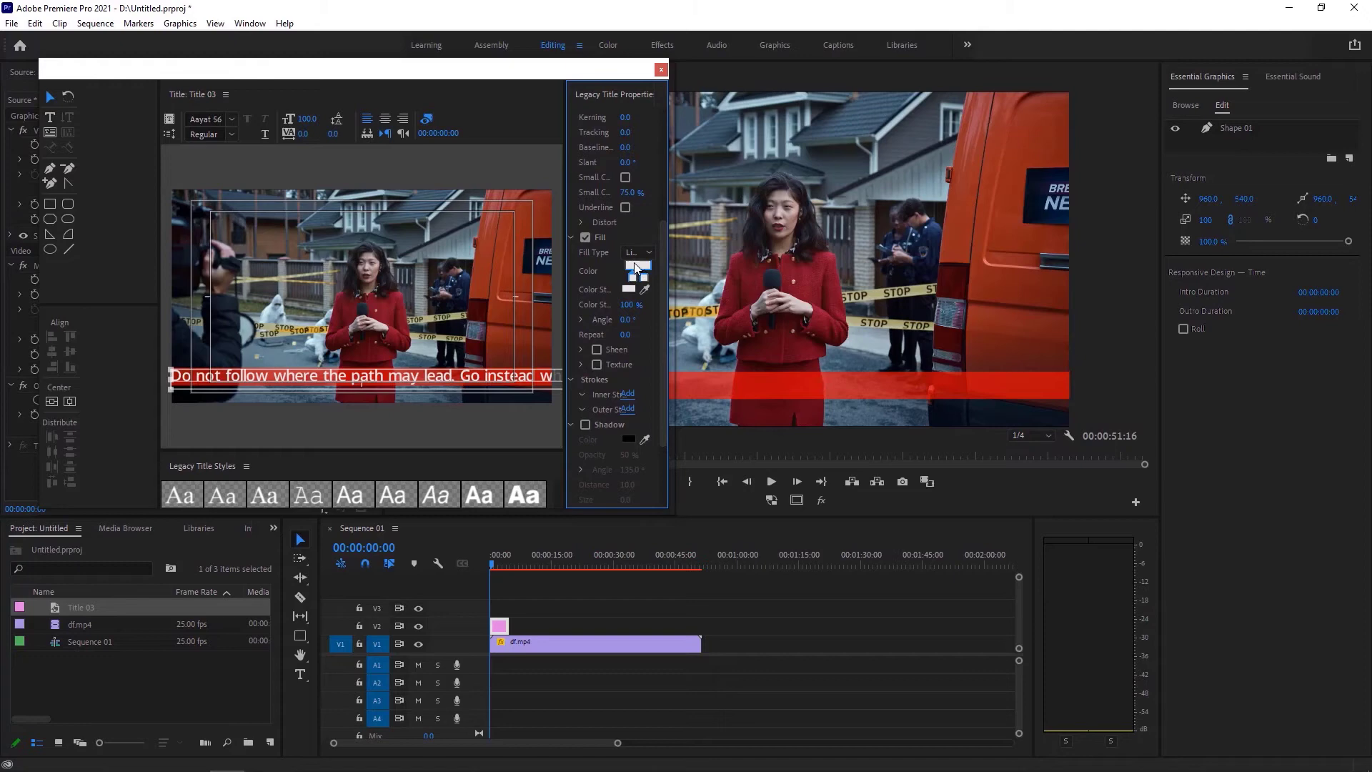
left_click(636, 270)
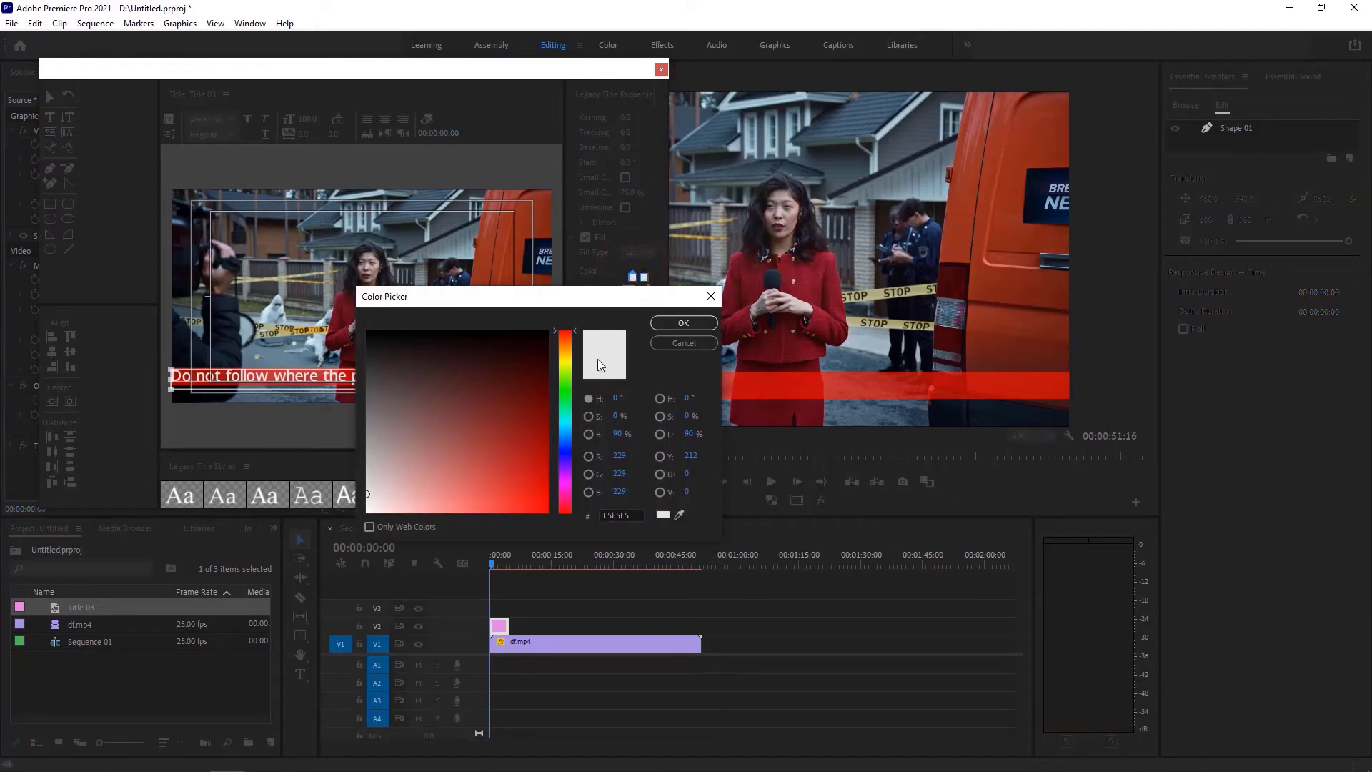
left_click(682, 323)
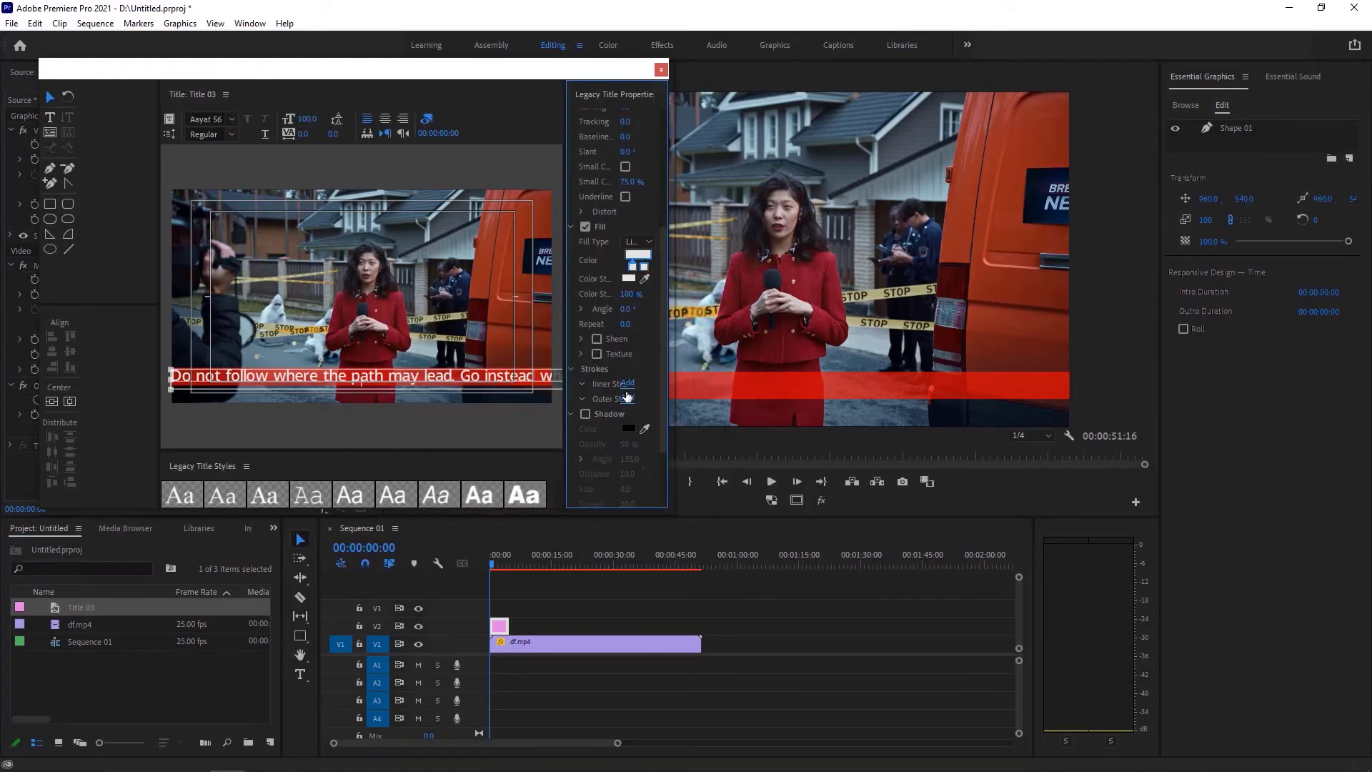
left_click(574, 414)
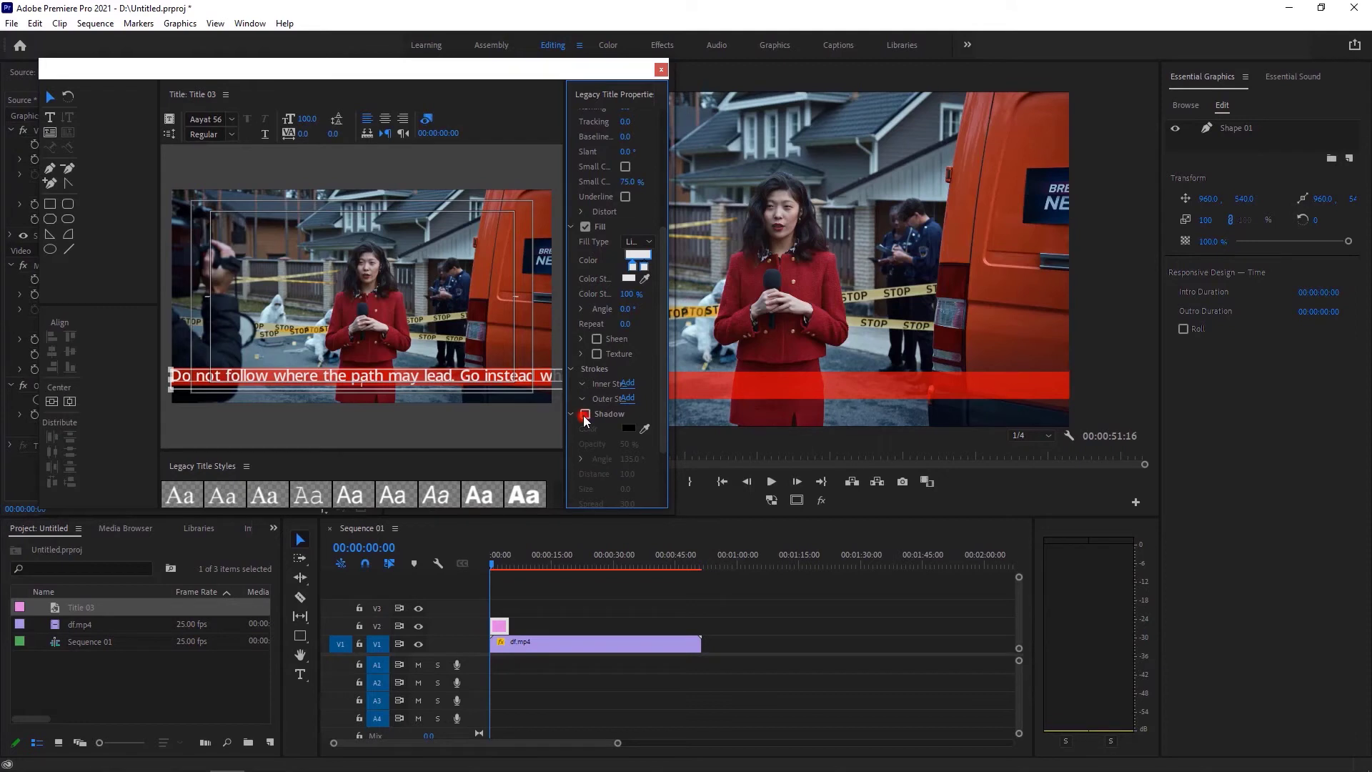
left_click(572, 414)
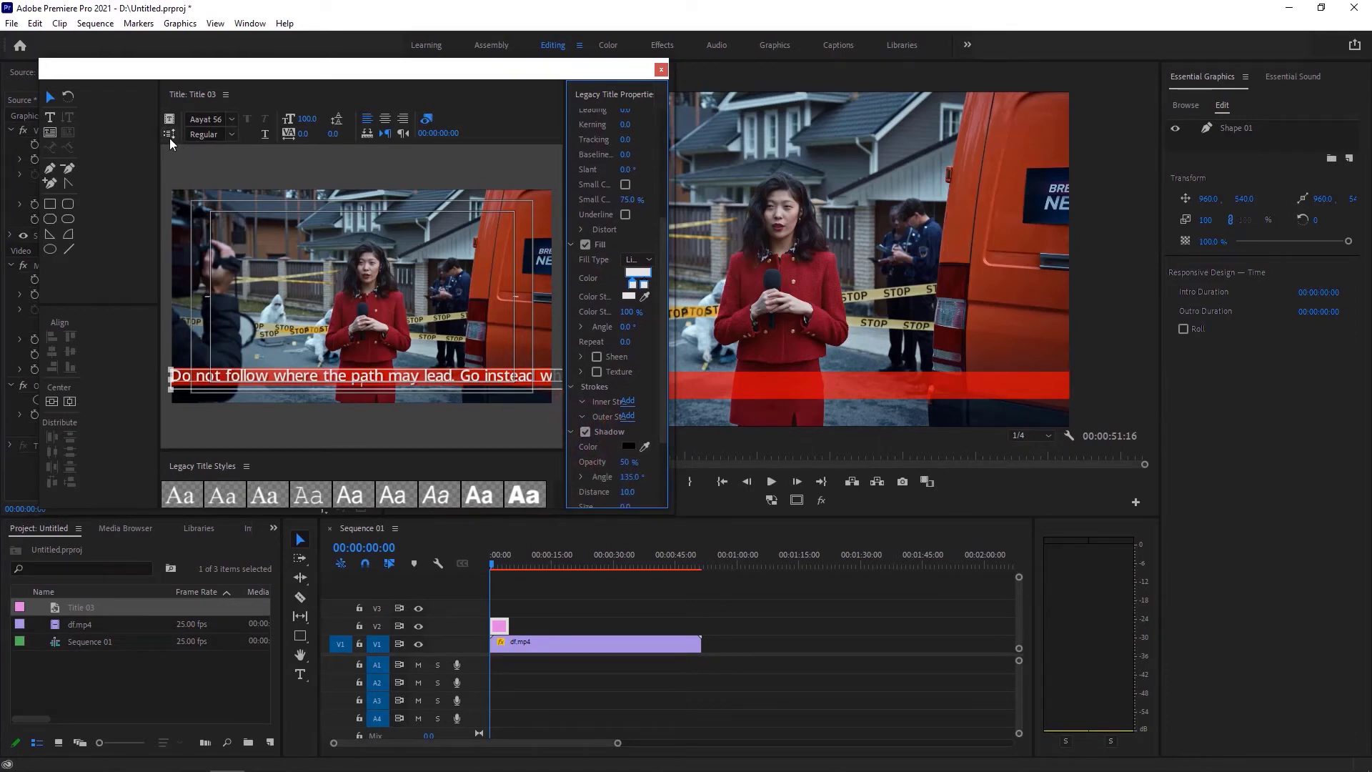
Step: Set the title's Roll/Crawl option to Crawl Left
left_click(170, 136)
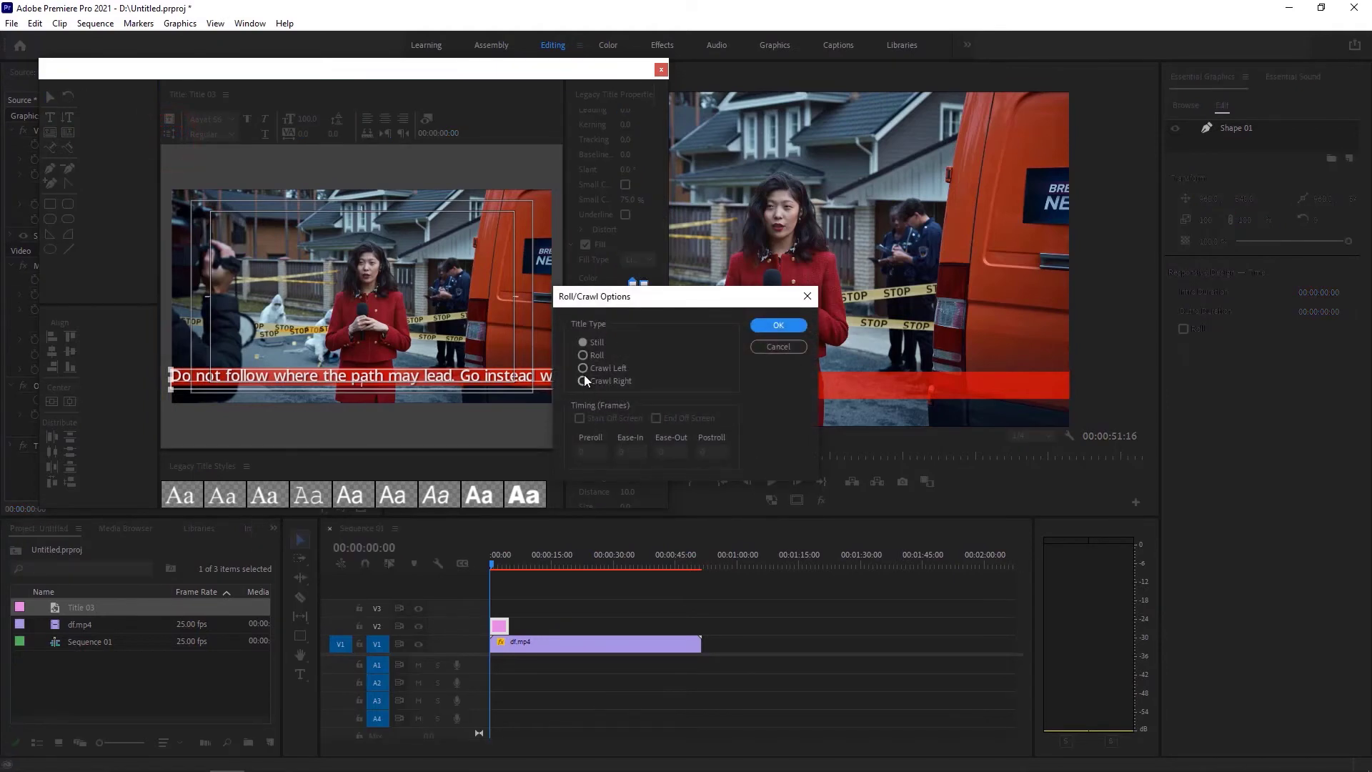
left_click(584, 367)
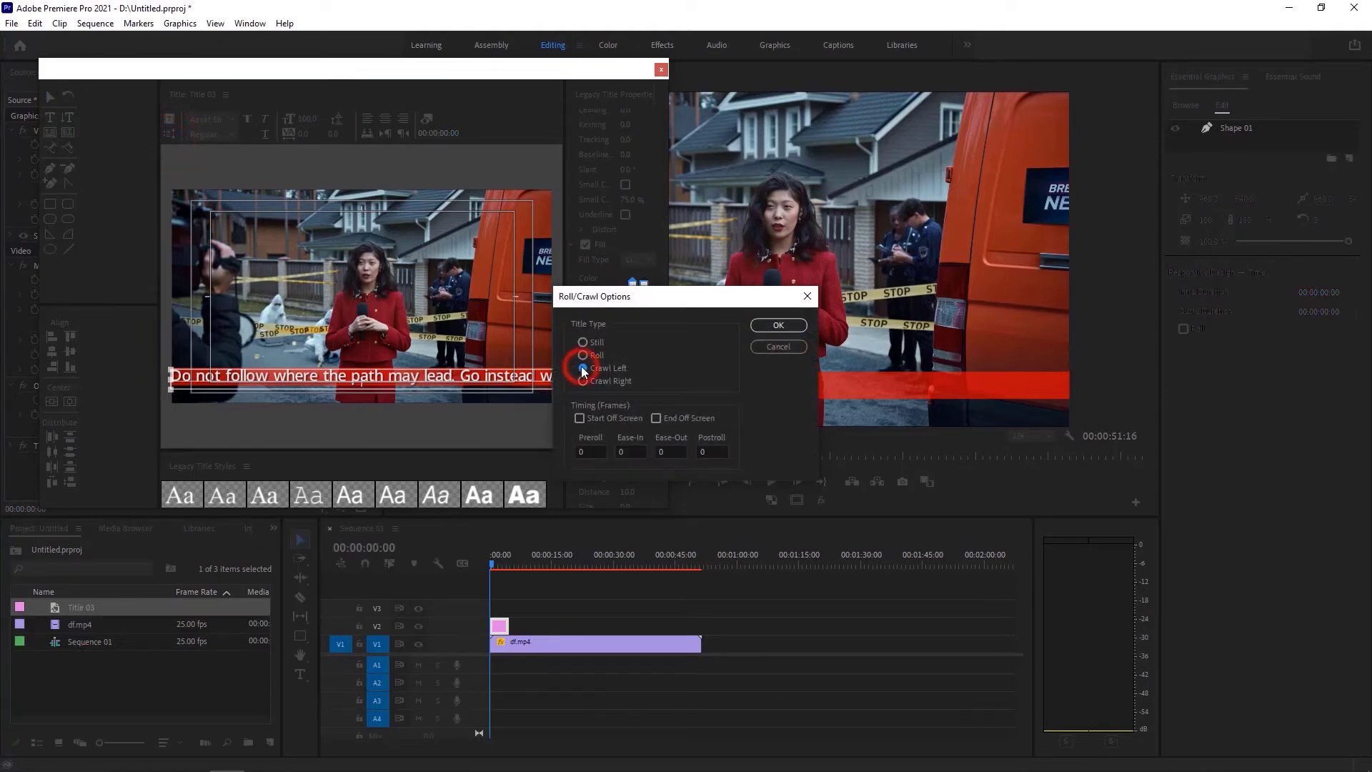
left_click(776, 324)
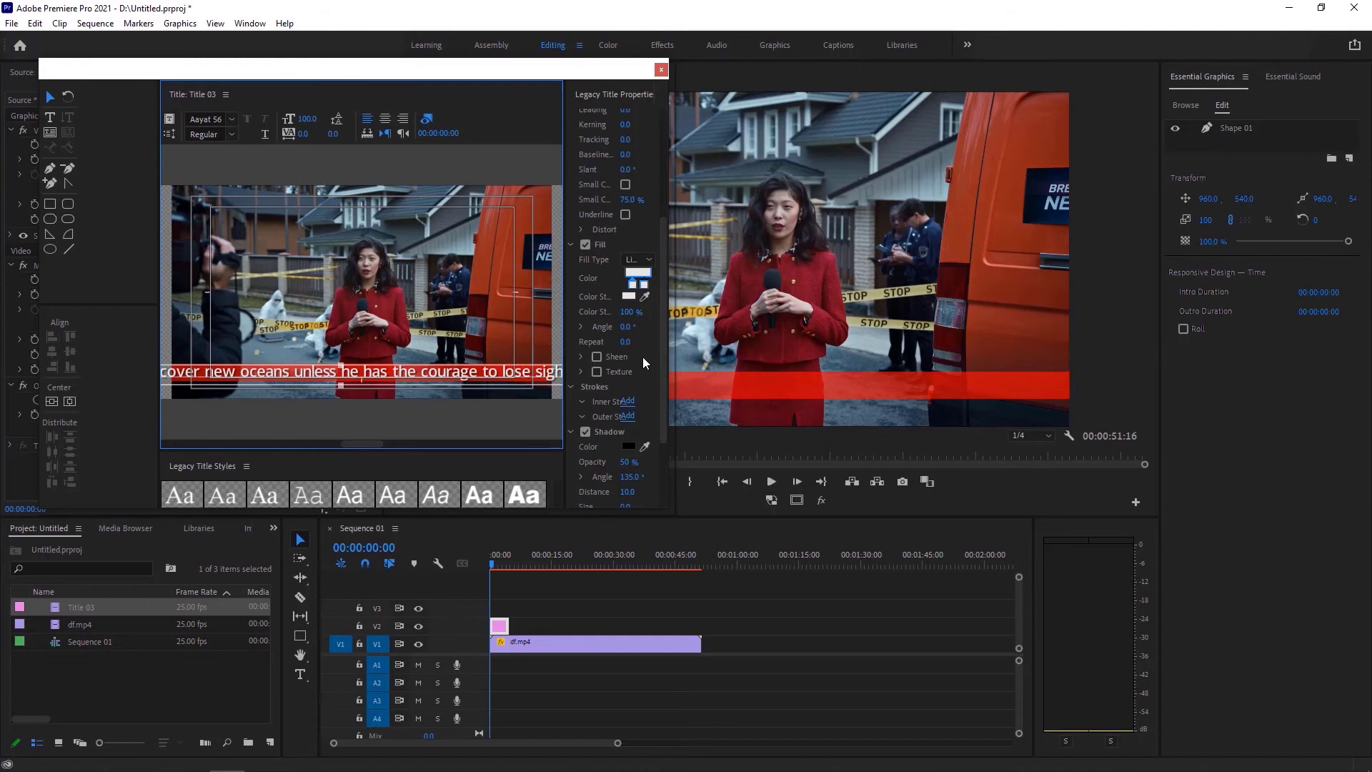
left_click_drag(332, 444, 385, 444)
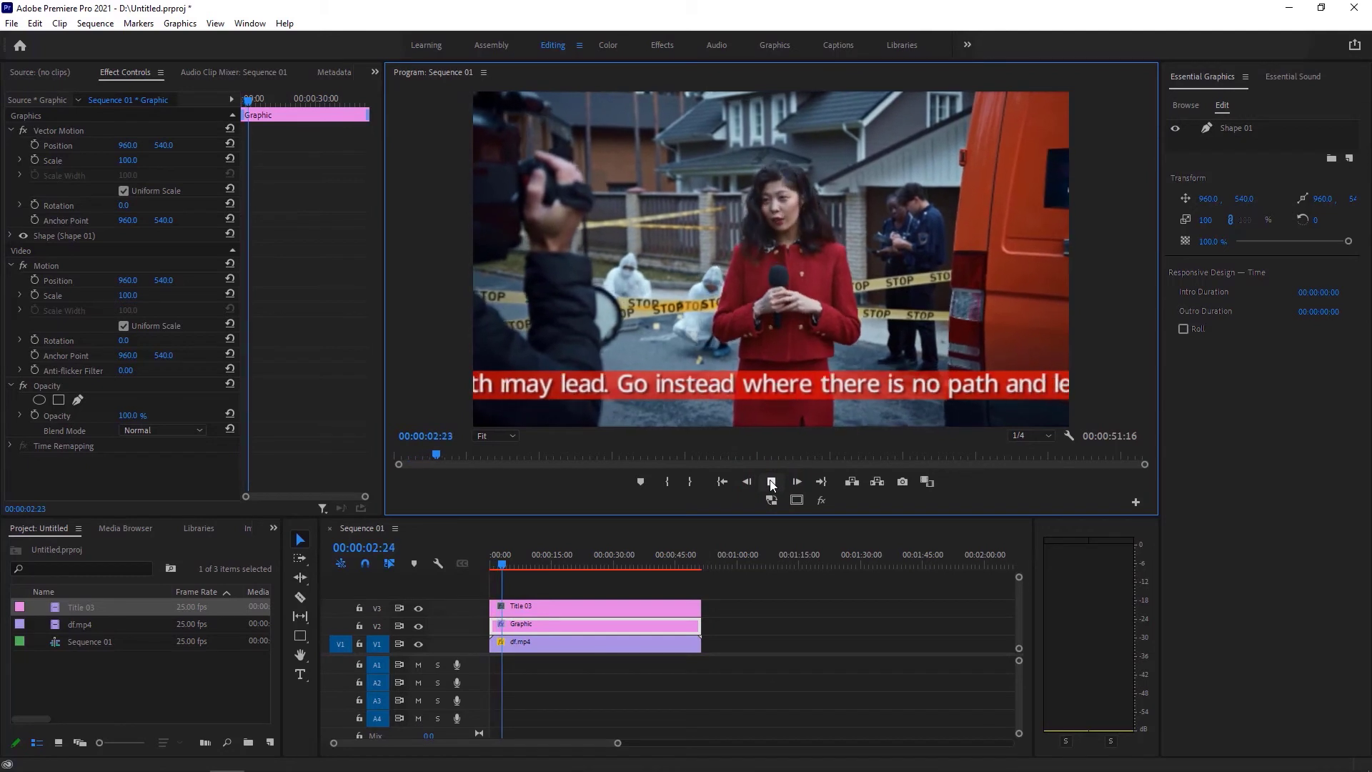
Step: Stop the preview playback of the sequence
left_click(770, 481)
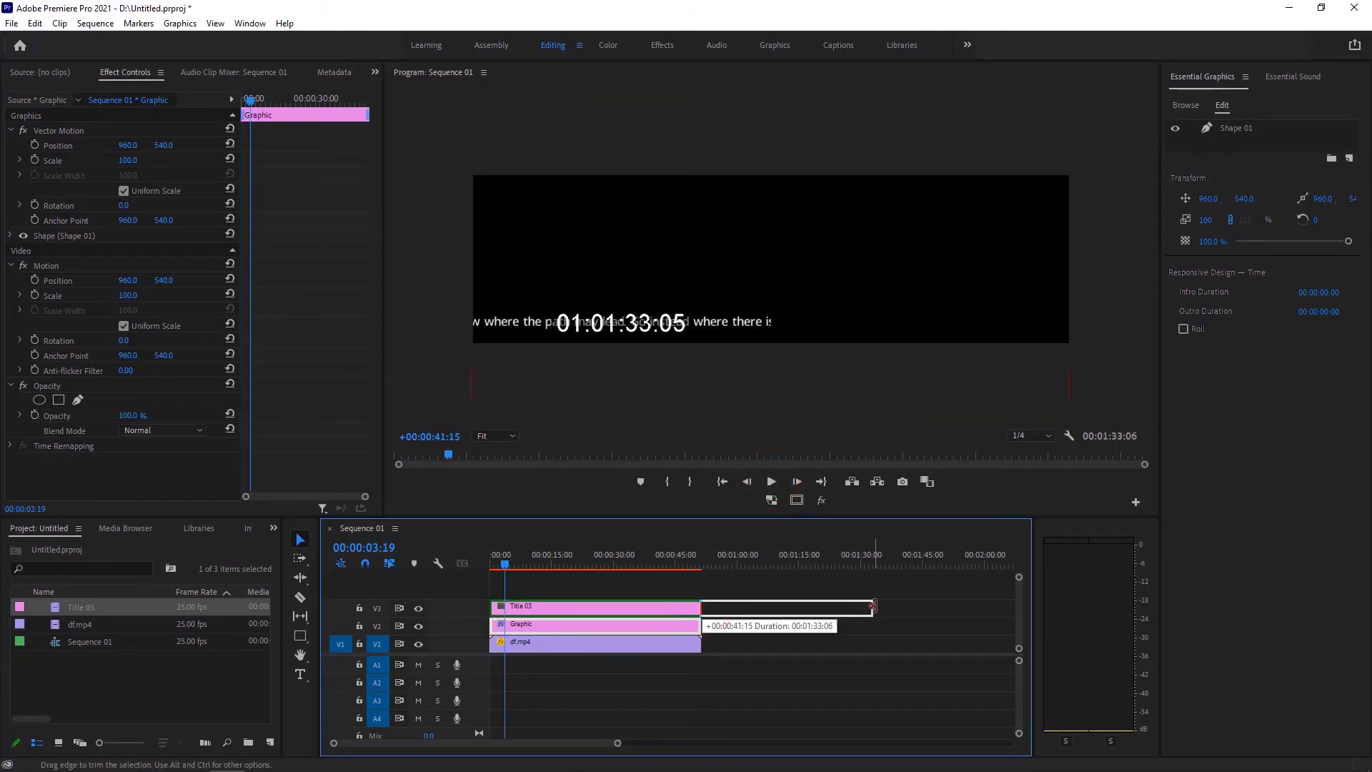
Step: Trim Title 03 to end with df.mp4 and preview the crawl over the footage
left_click(771, 481)
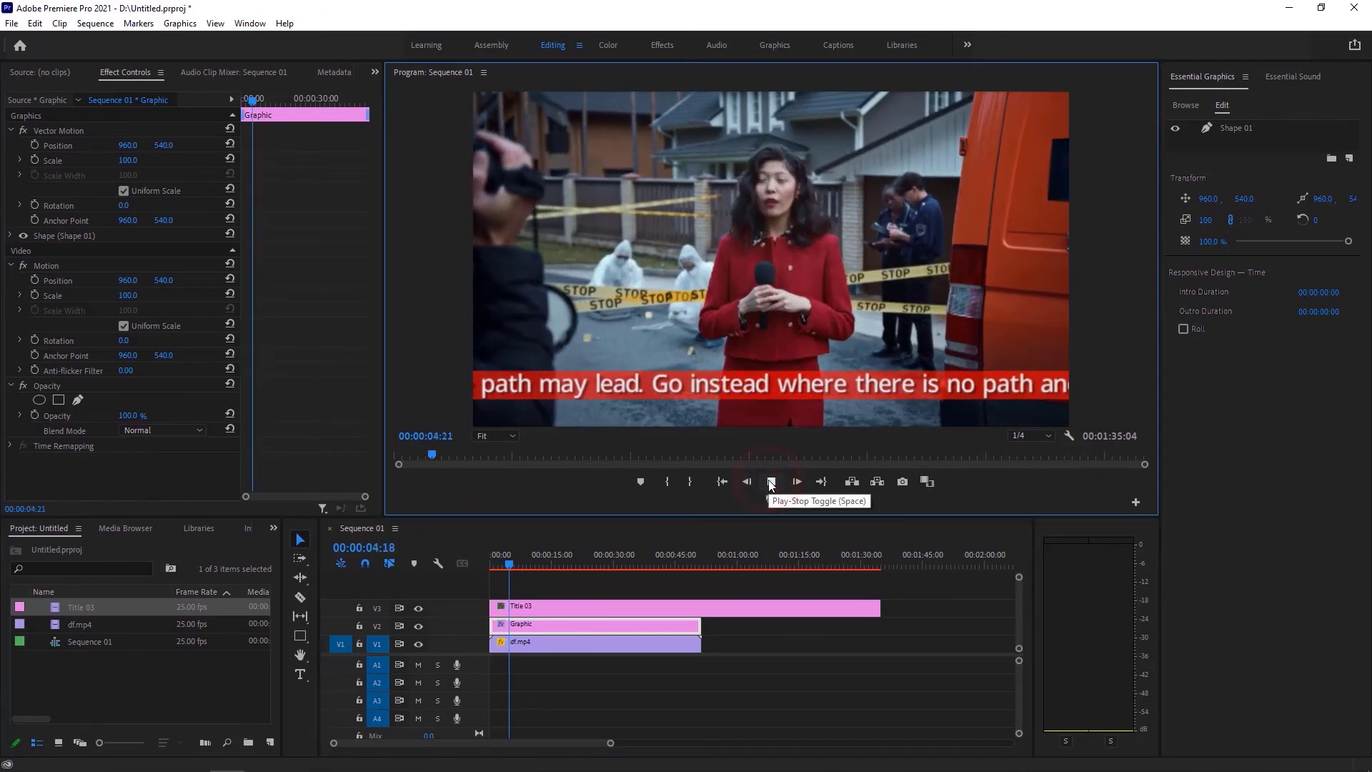
left_click(770, 481)
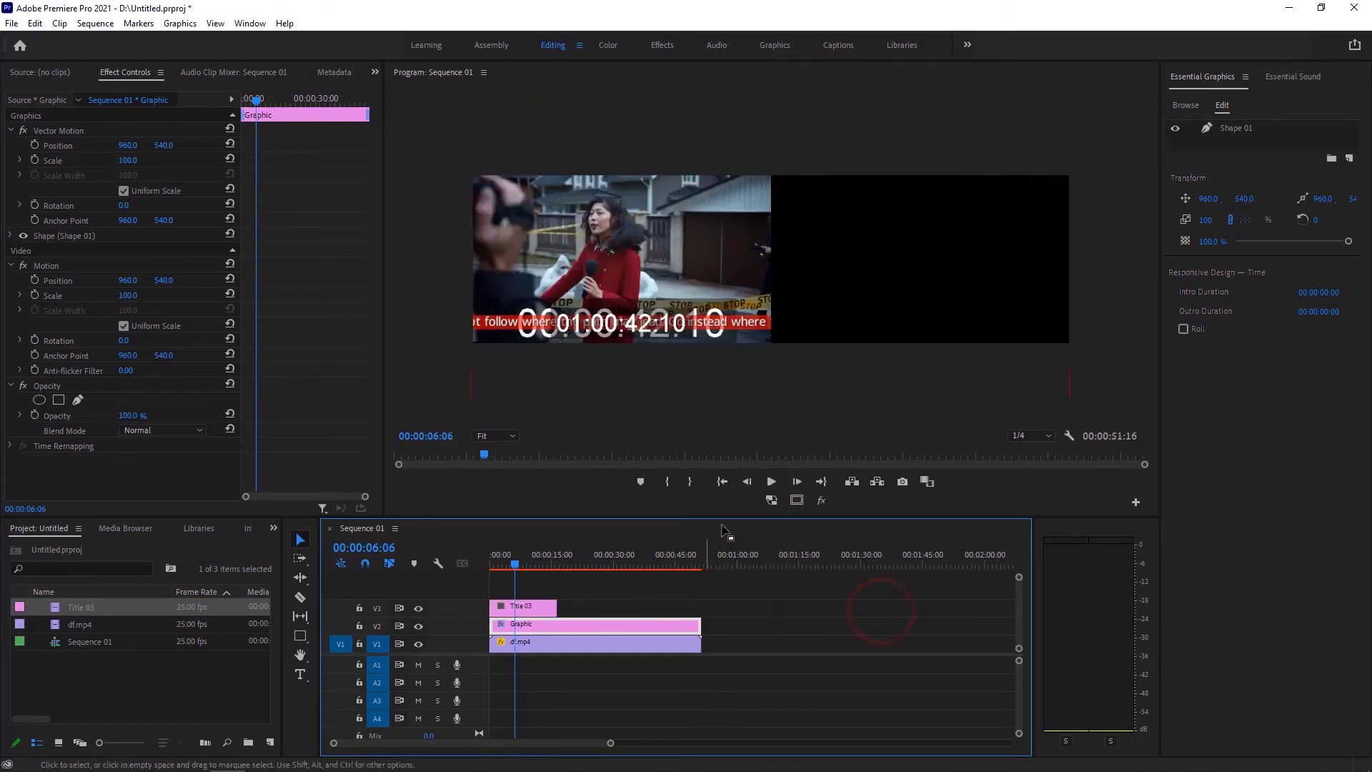
left_click(770, 481)
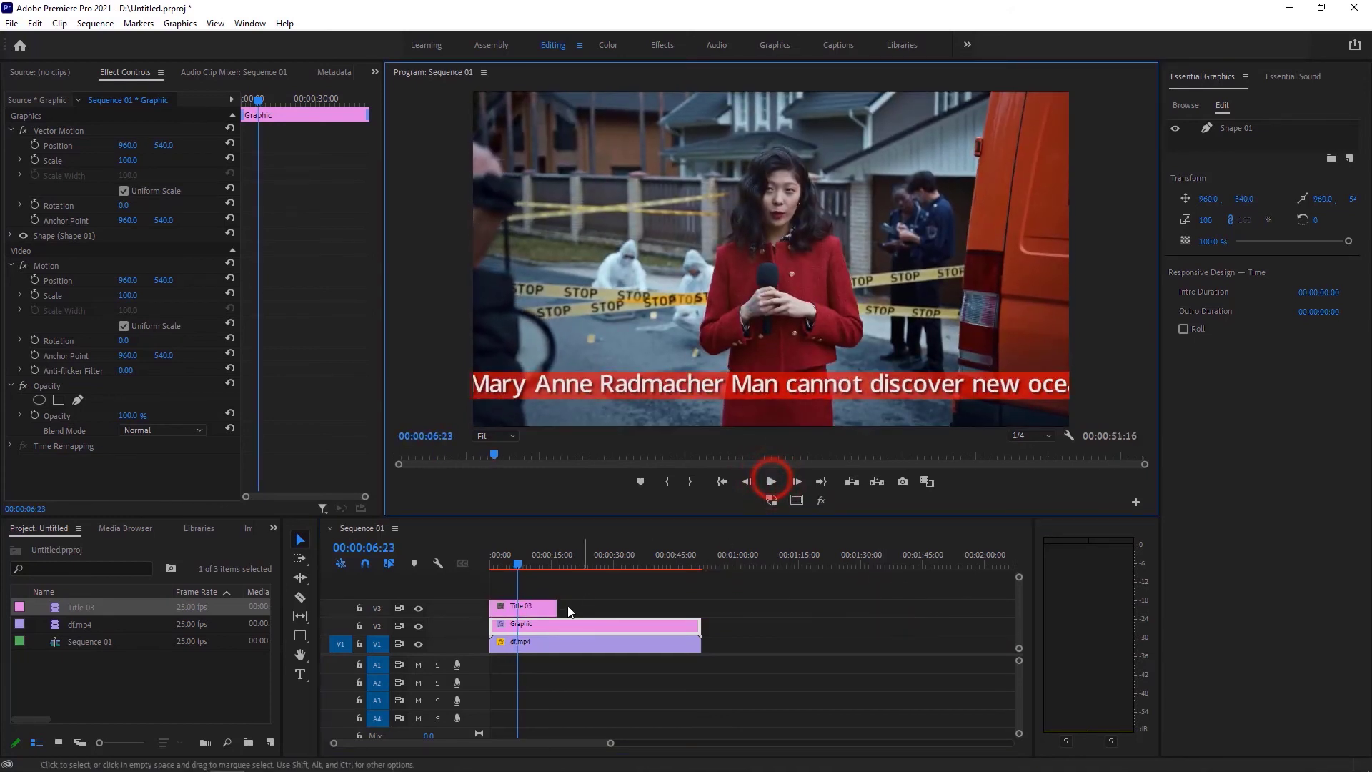
left_click(771, 481)
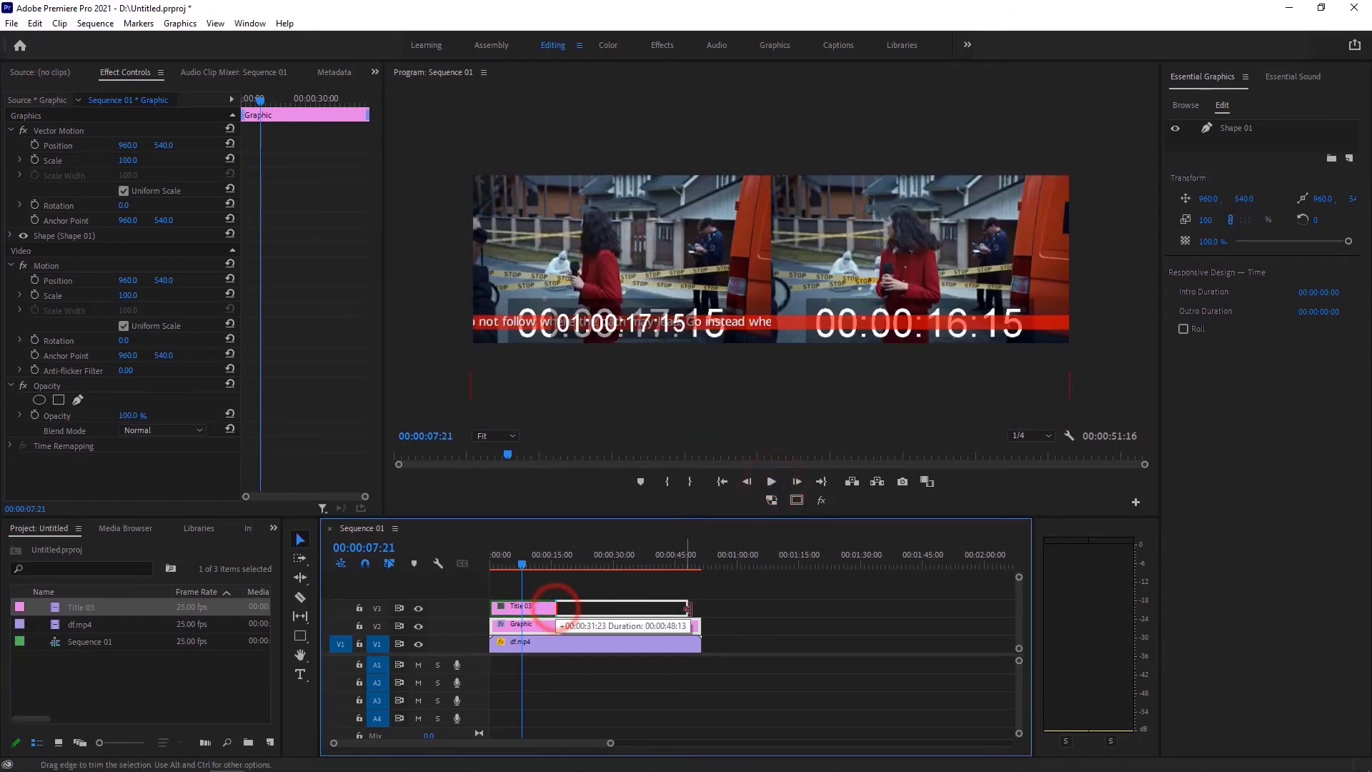
left_click(772, 482)
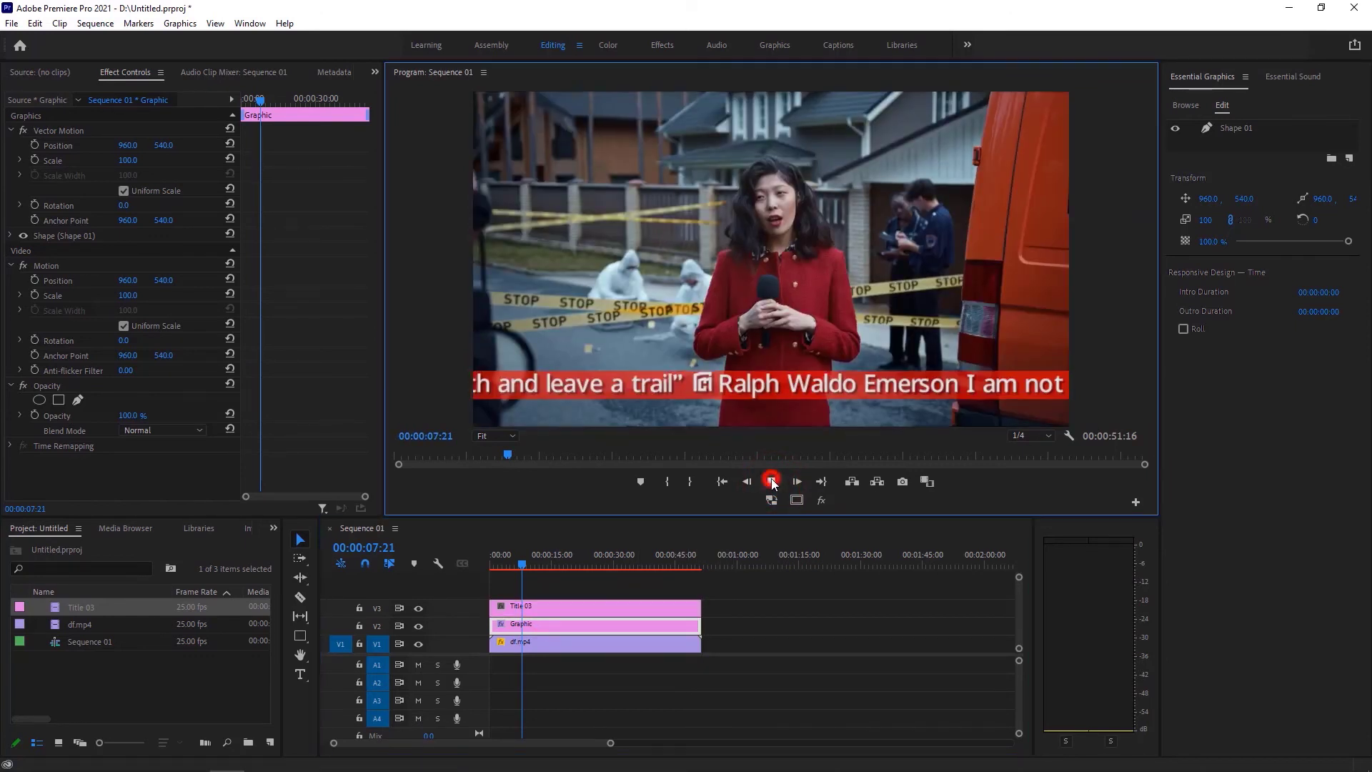
left_click(795, 481)
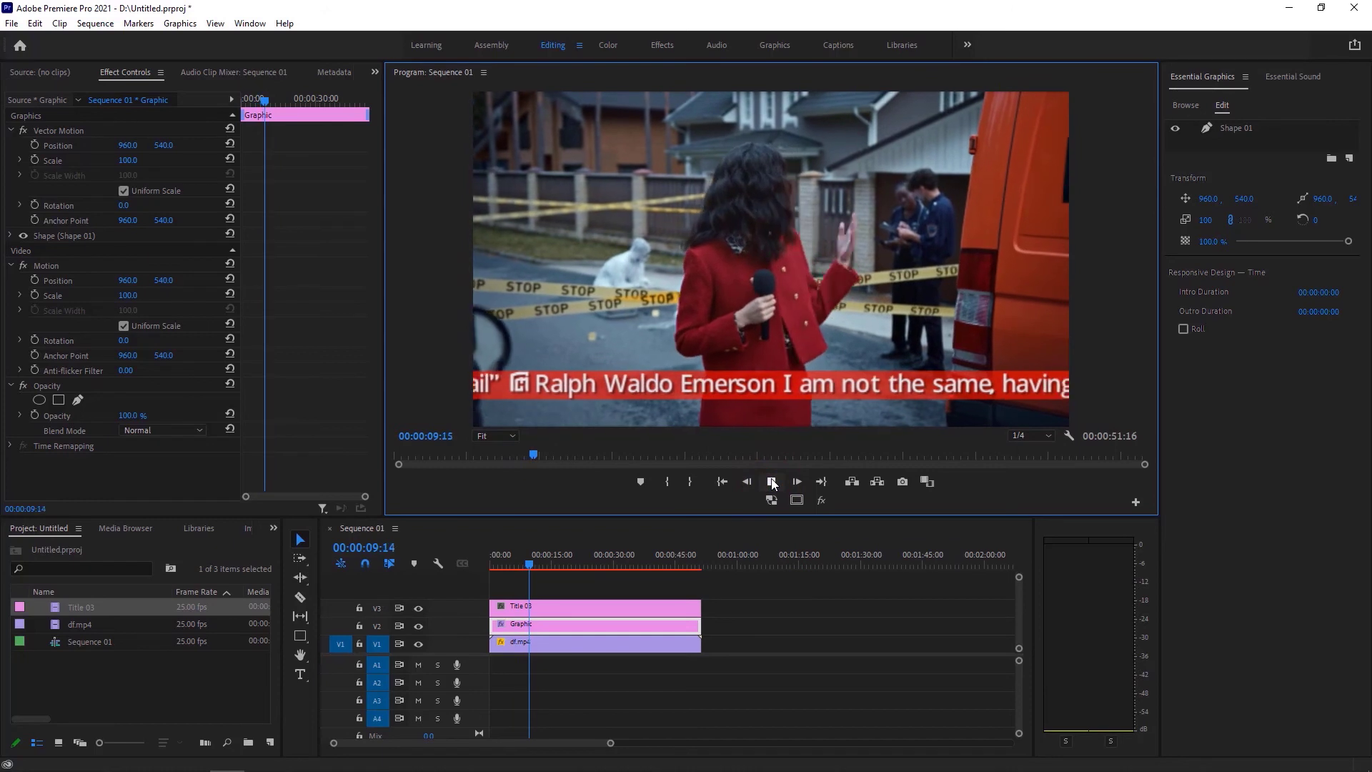
left_click(797, 482)
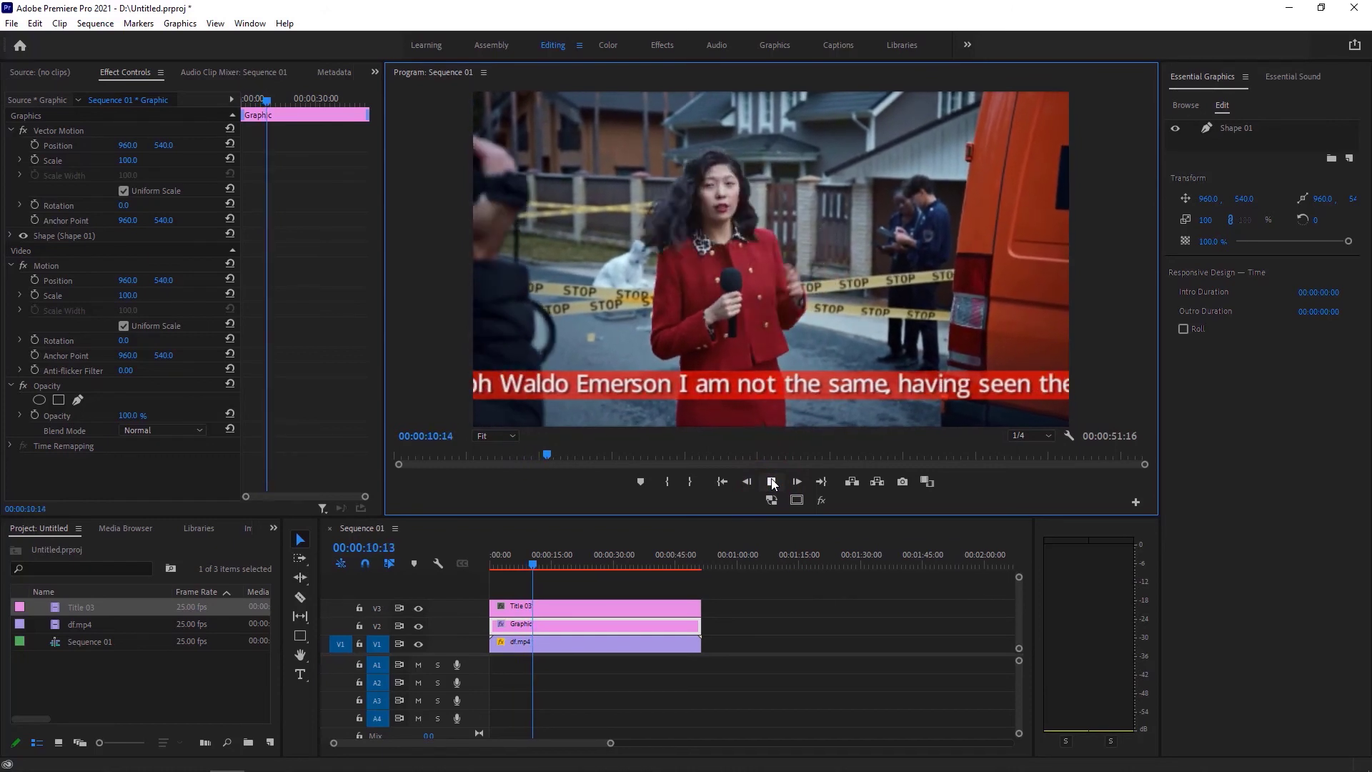